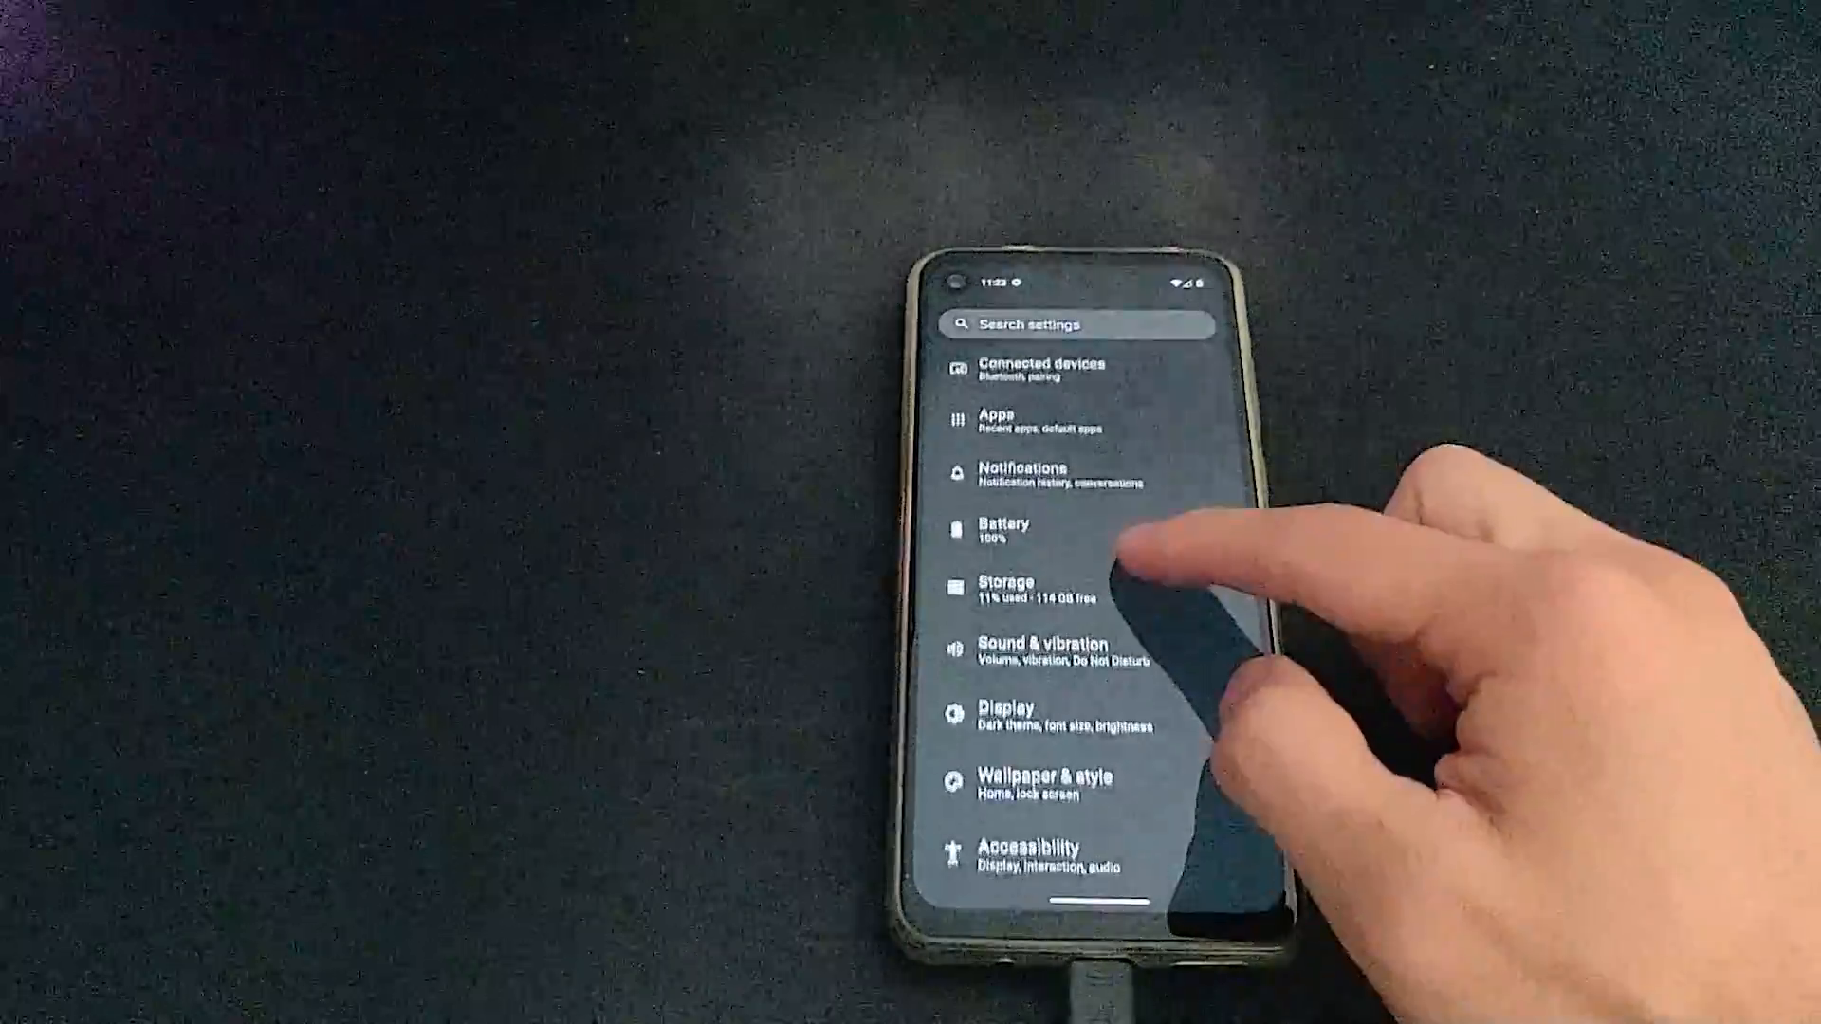
# - Scroll through the Settings list and head back toward the home screen
pyautogui.scroll(-3)
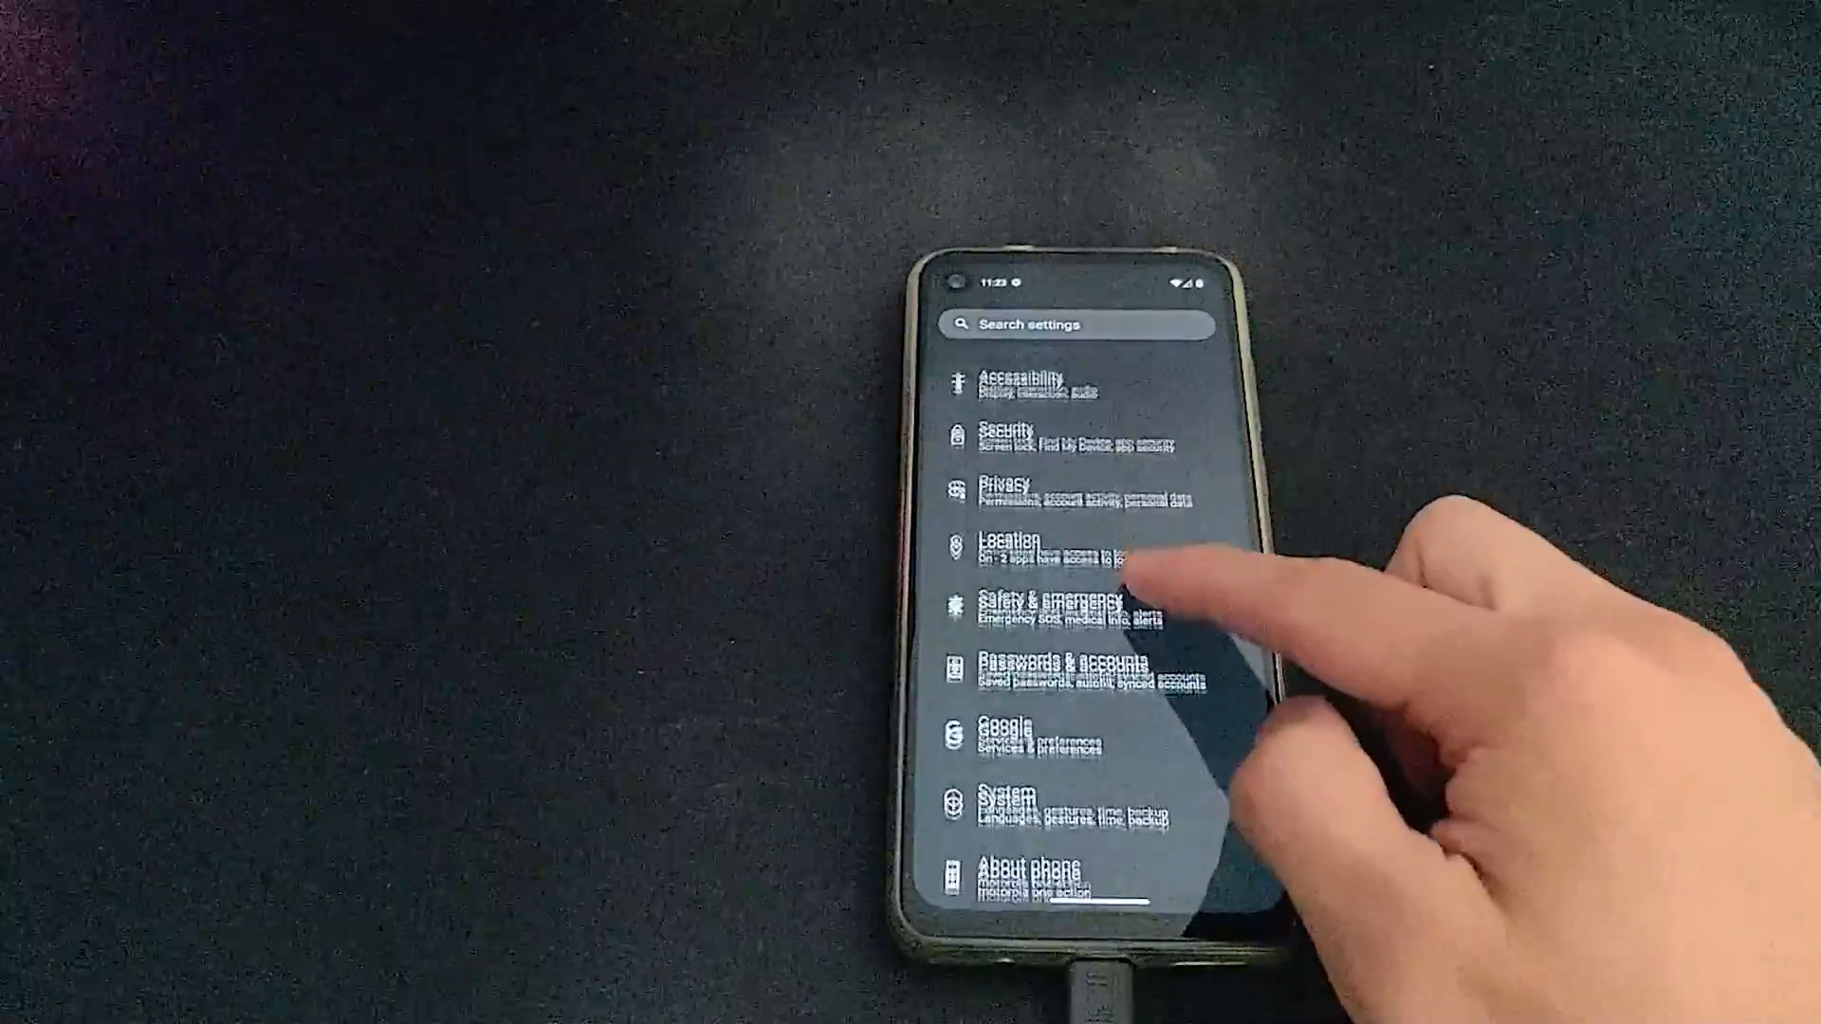
pyautogui.click(1024, 884)
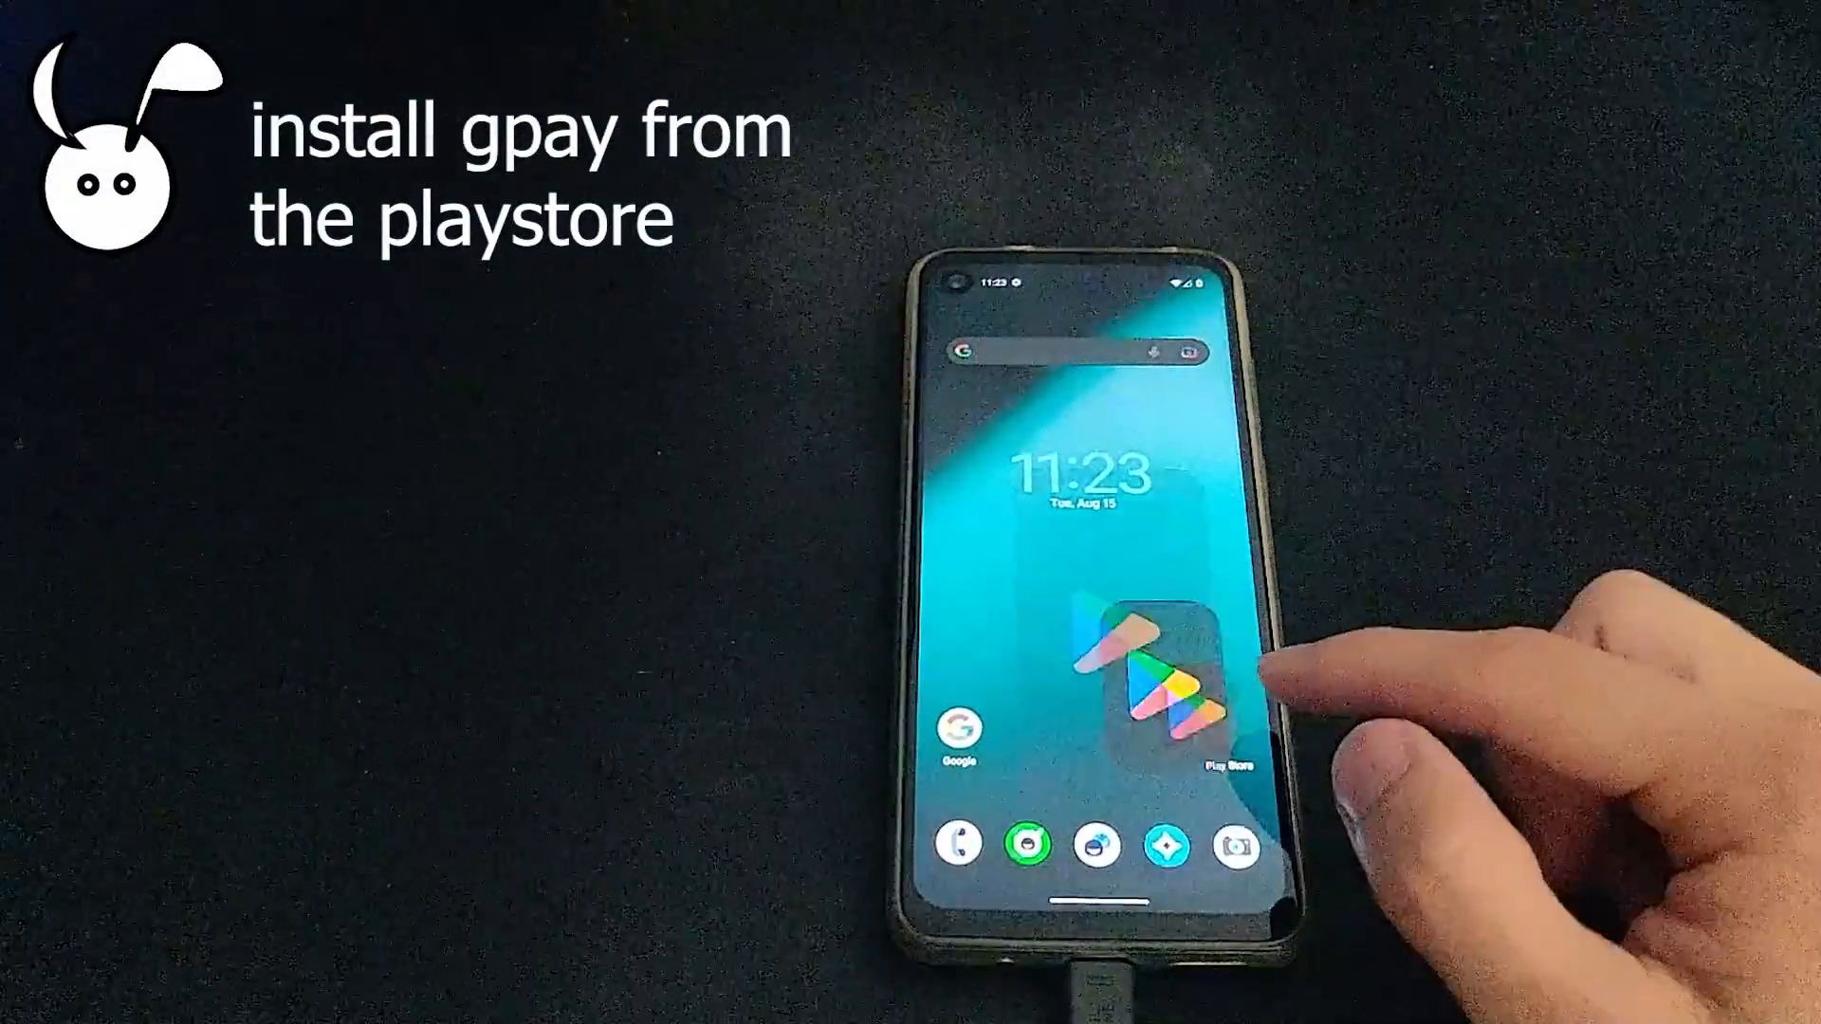
# - Find Google Wallet via a 'gpay' Play Store search, install it and launch it
pyautogui.click(1150, 698)
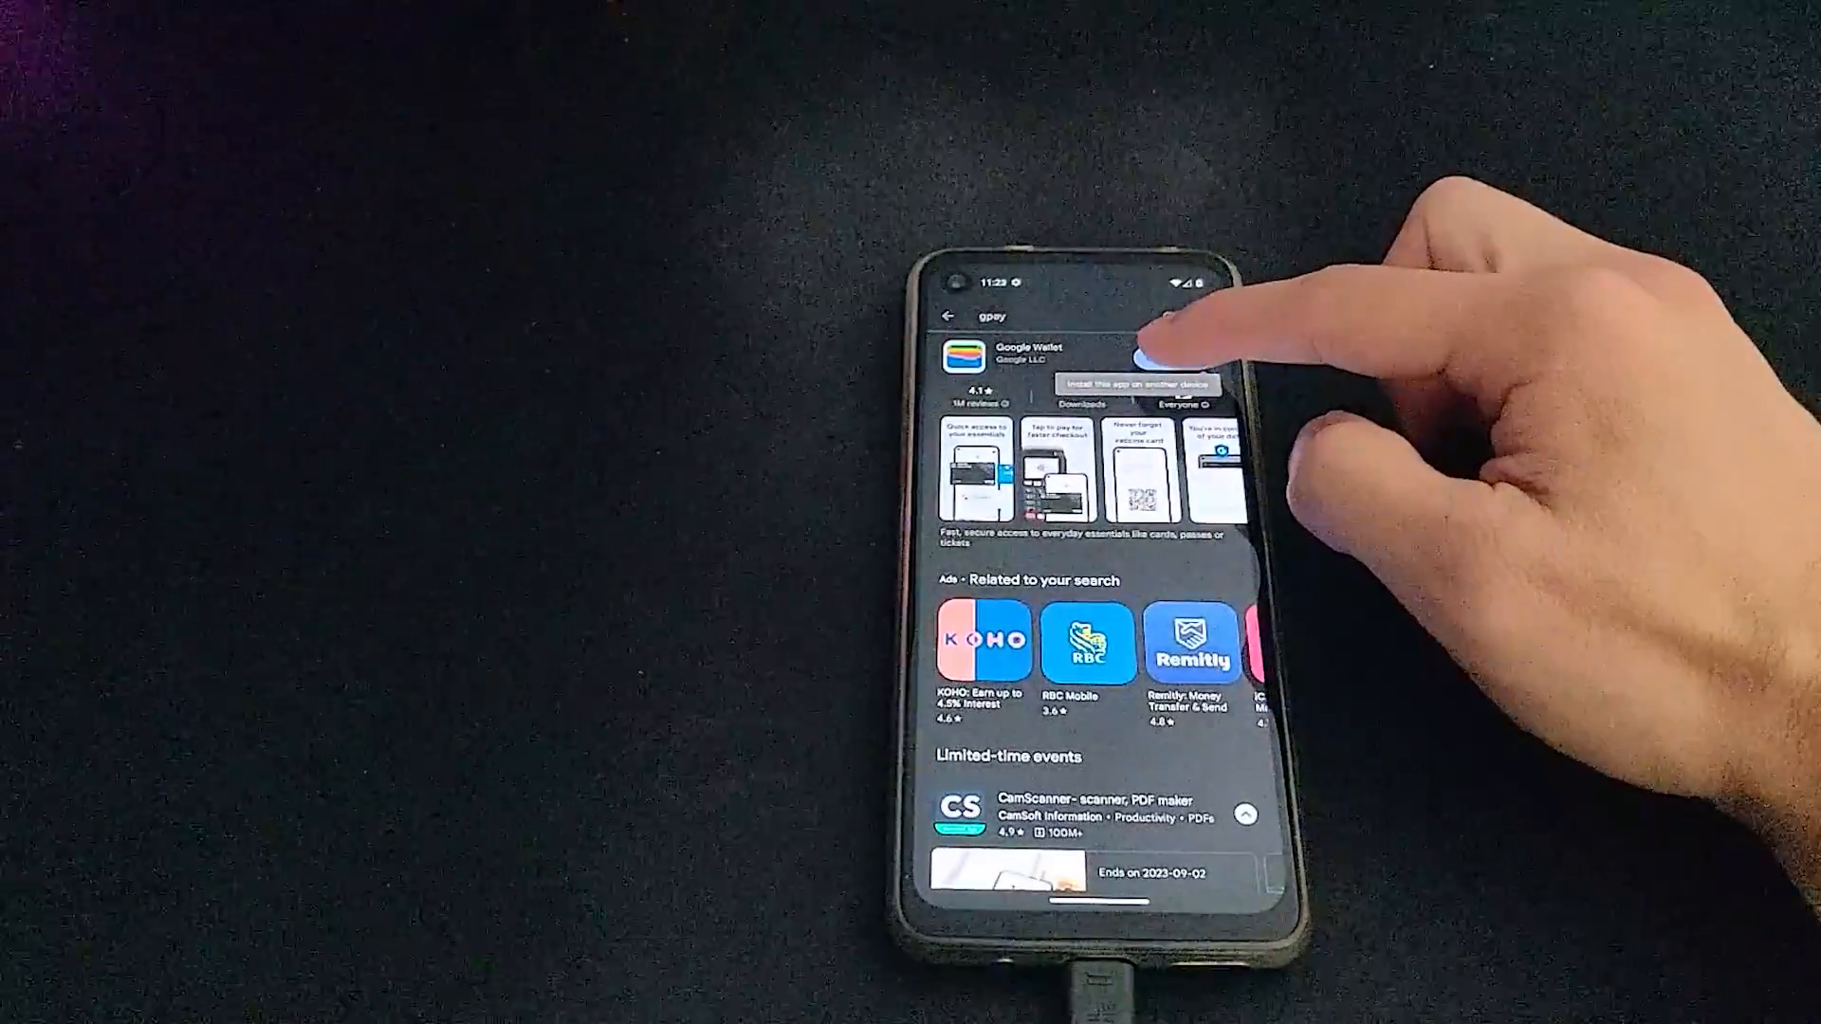
pyautogui.click(1139, 383)
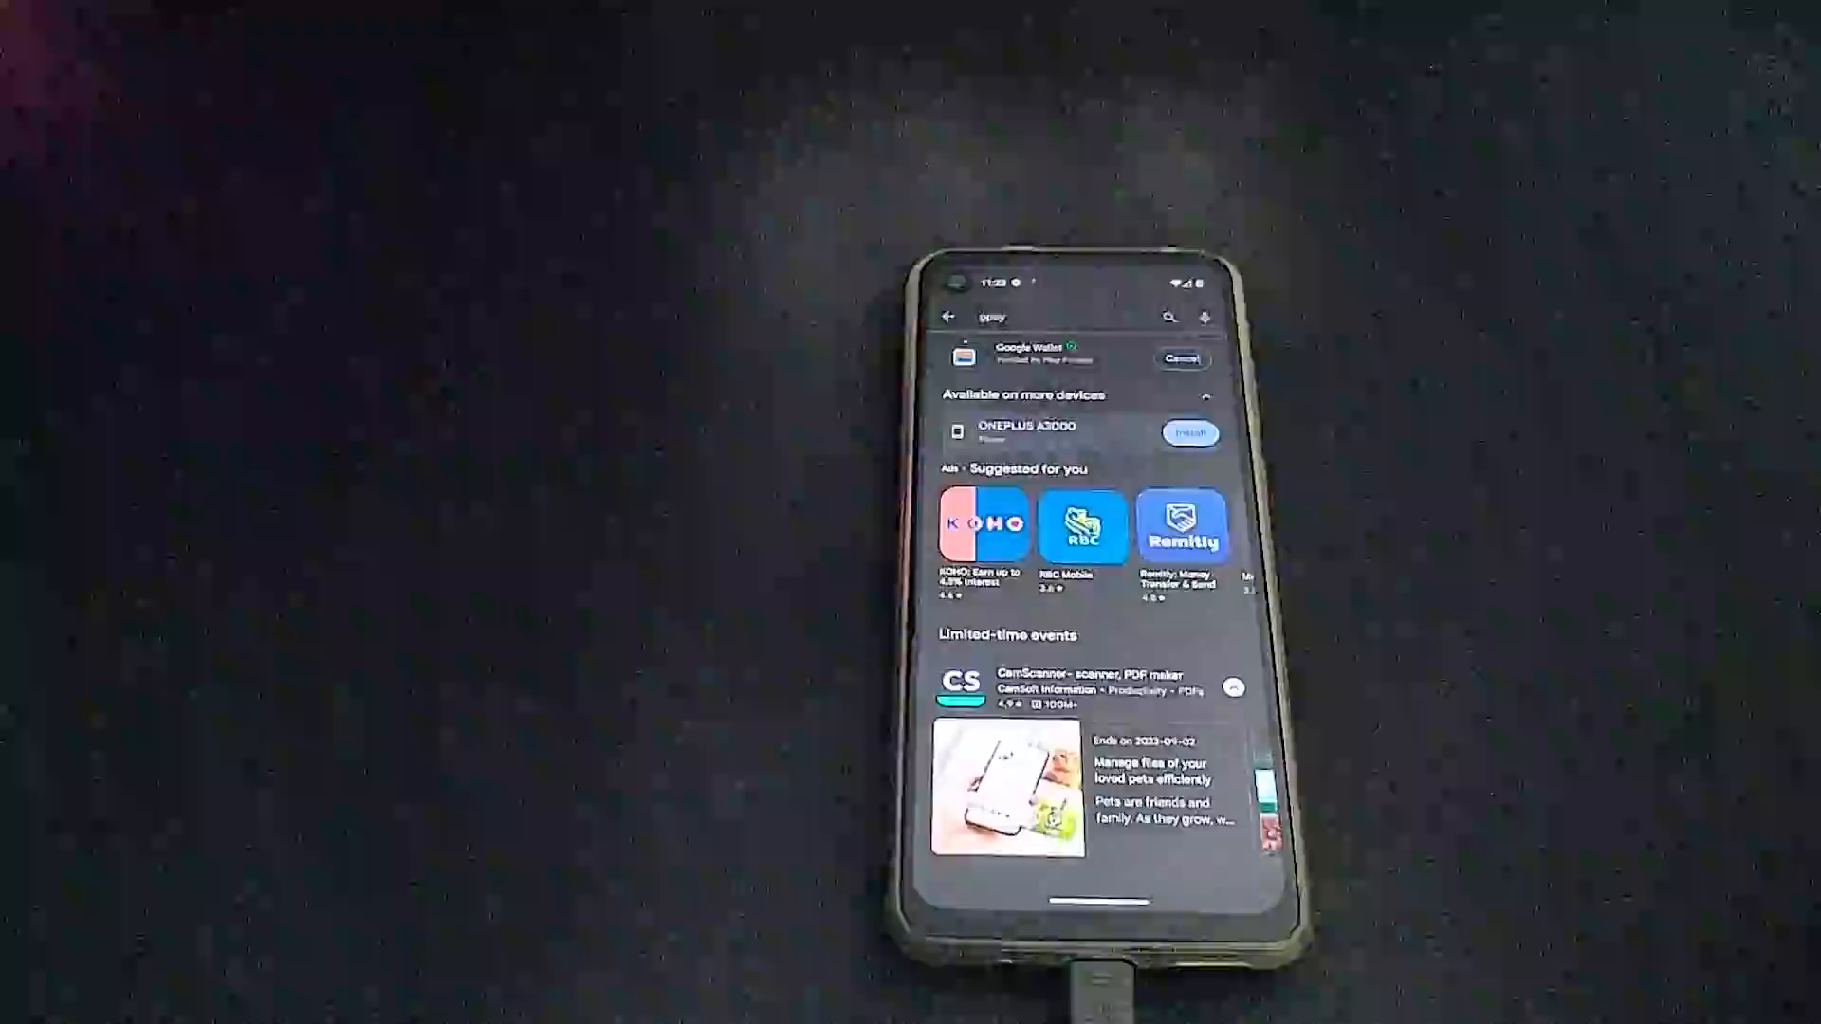
pyautogui.click(1181, 361)
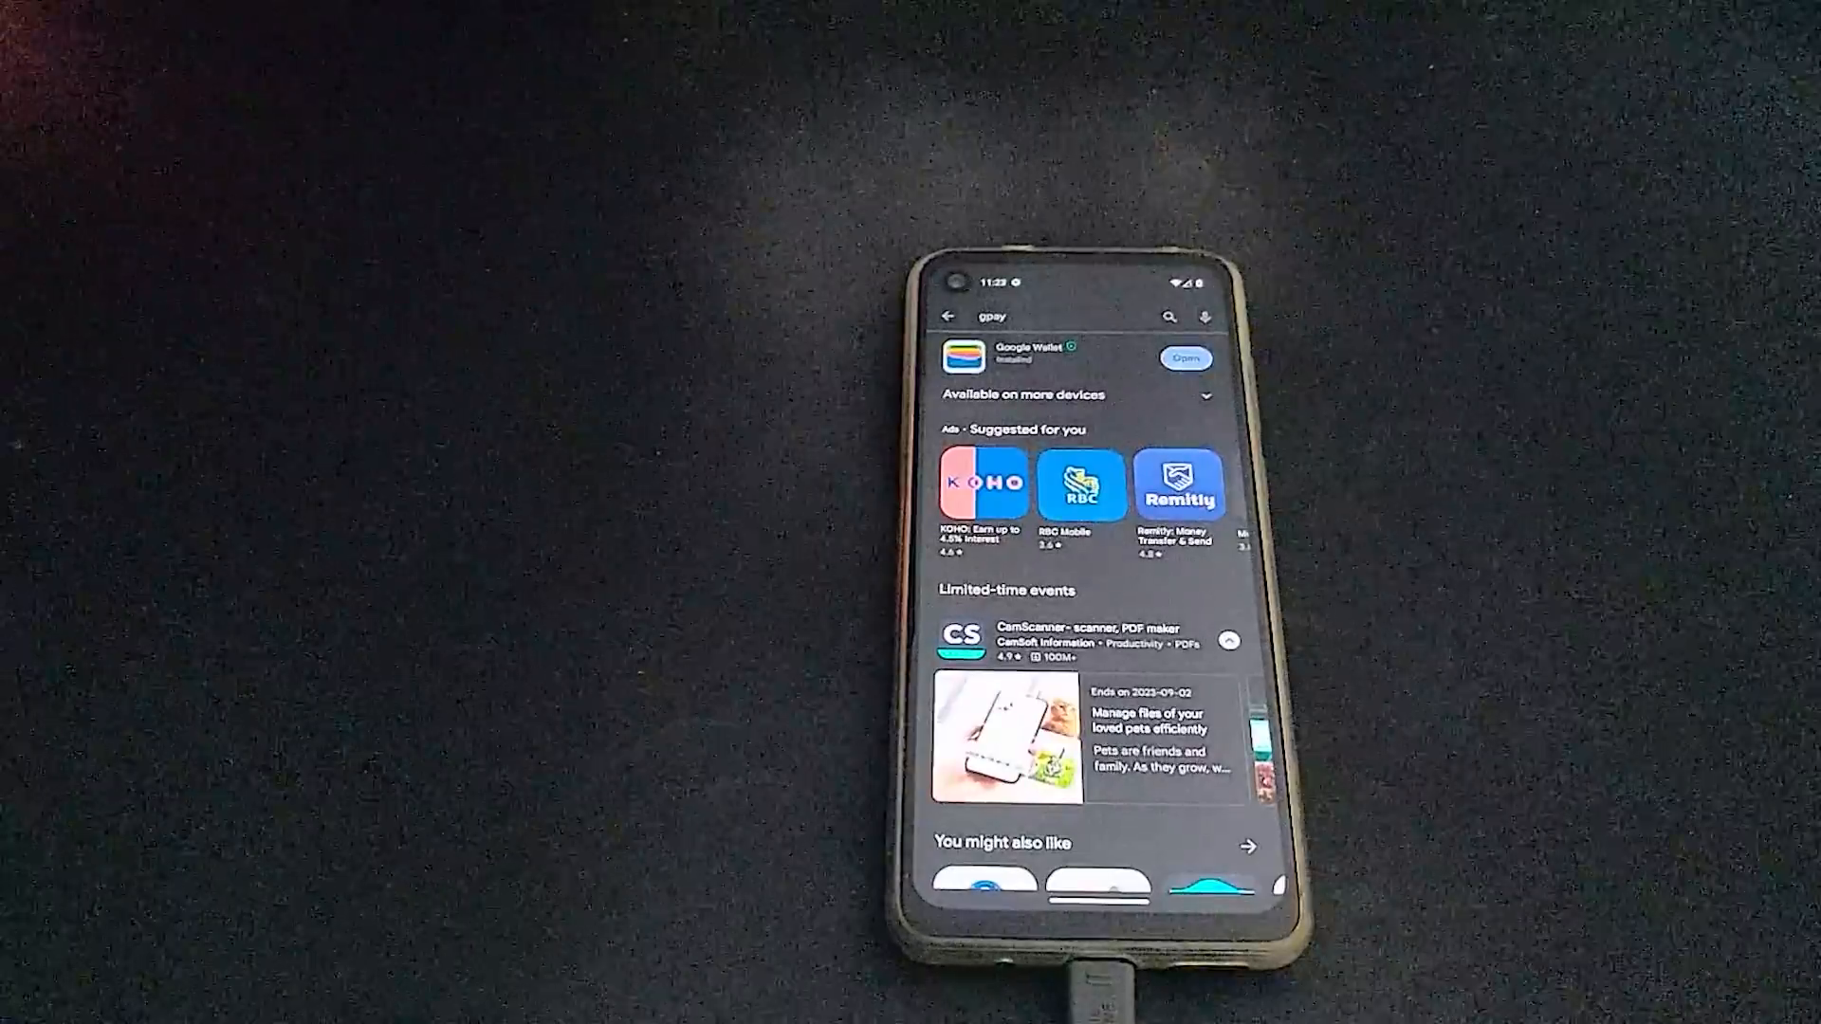
pyautogui.click(1185, 359)
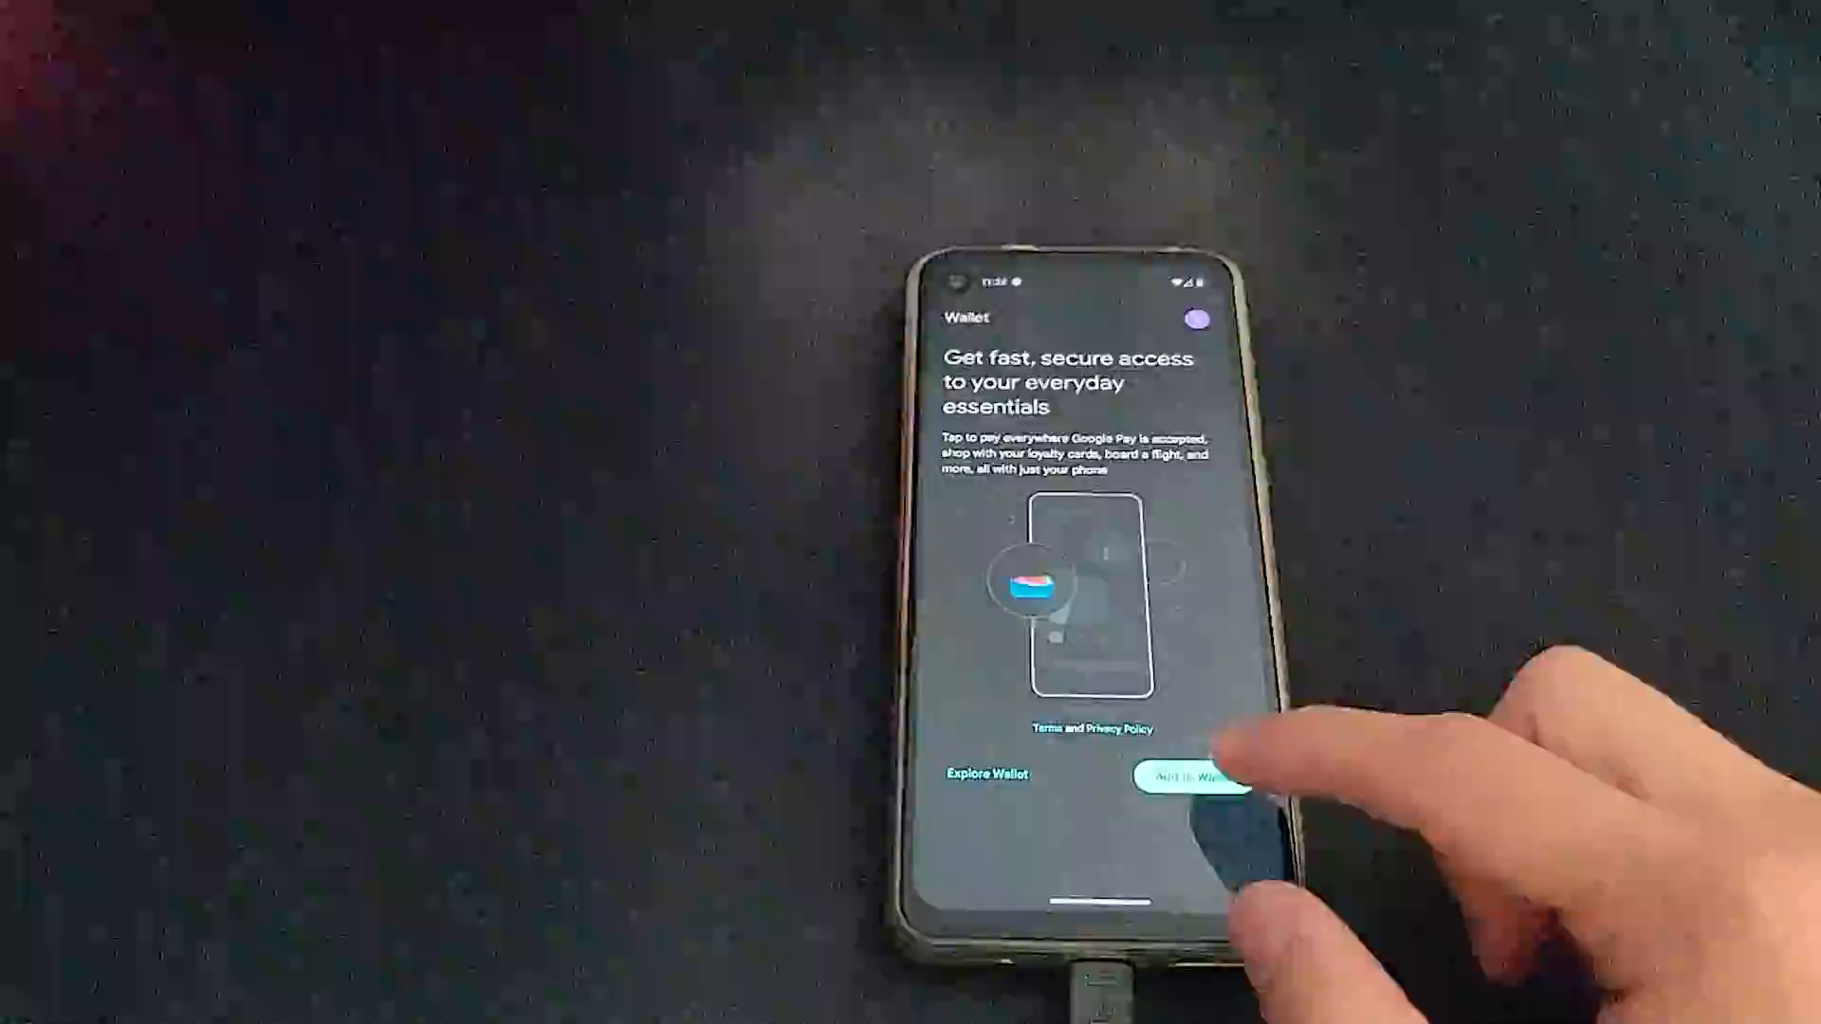
# - Start Add to Wallet and choose Payment card as the item to add
pyautogui.click(1188, 778)
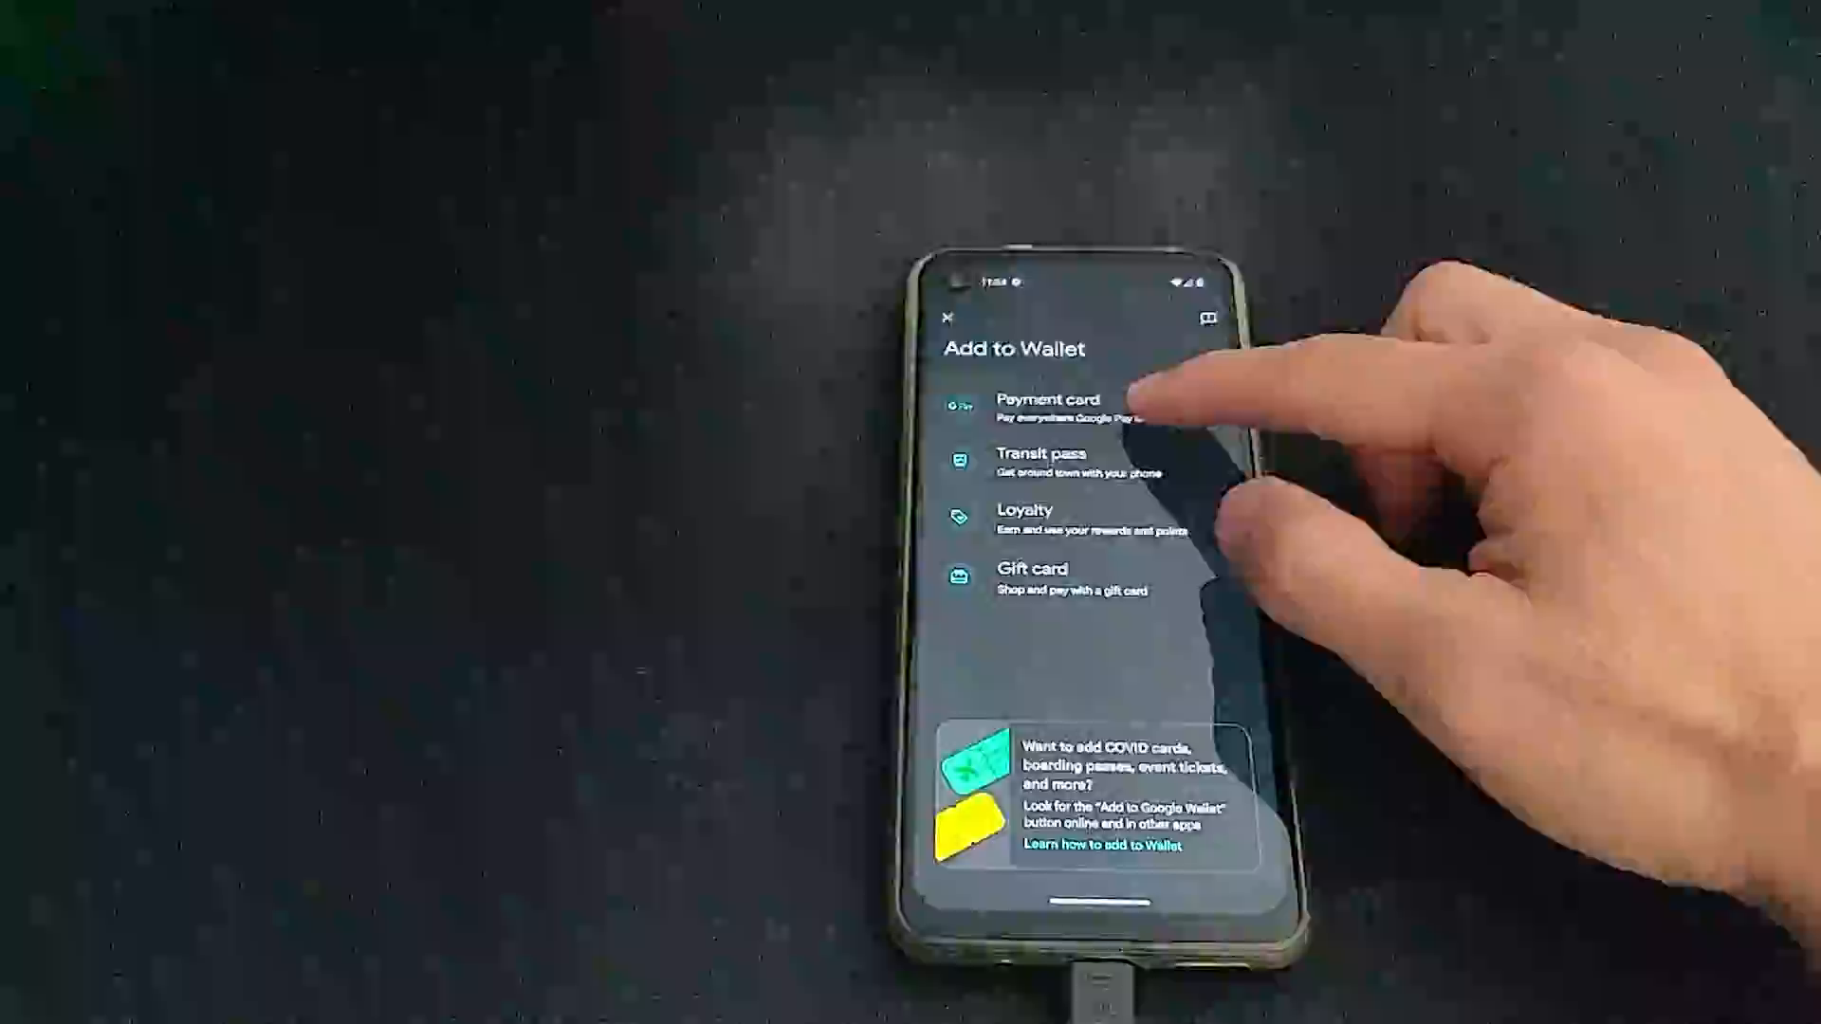
pyautogui.click(1047, 402)
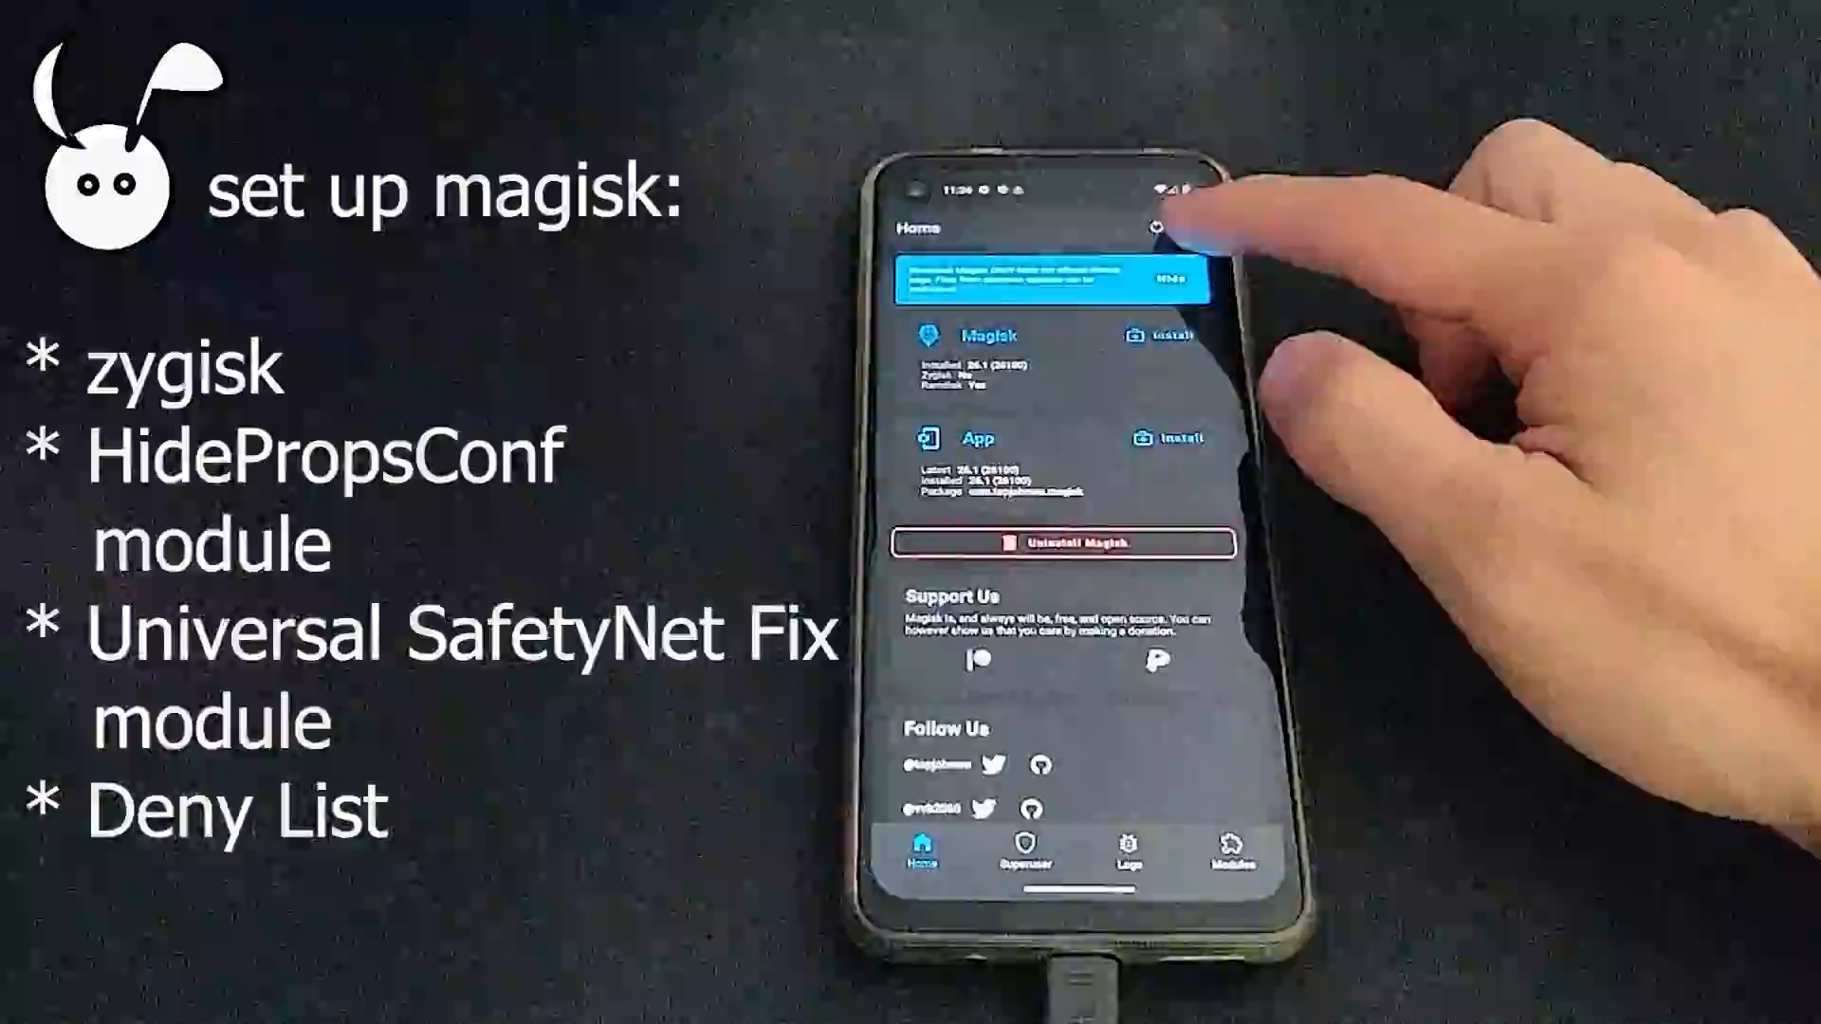
# - Enable the Zygisk toggle in Magisk settings and reboot the phone to apply it
pyautogui.click(1156, 224)
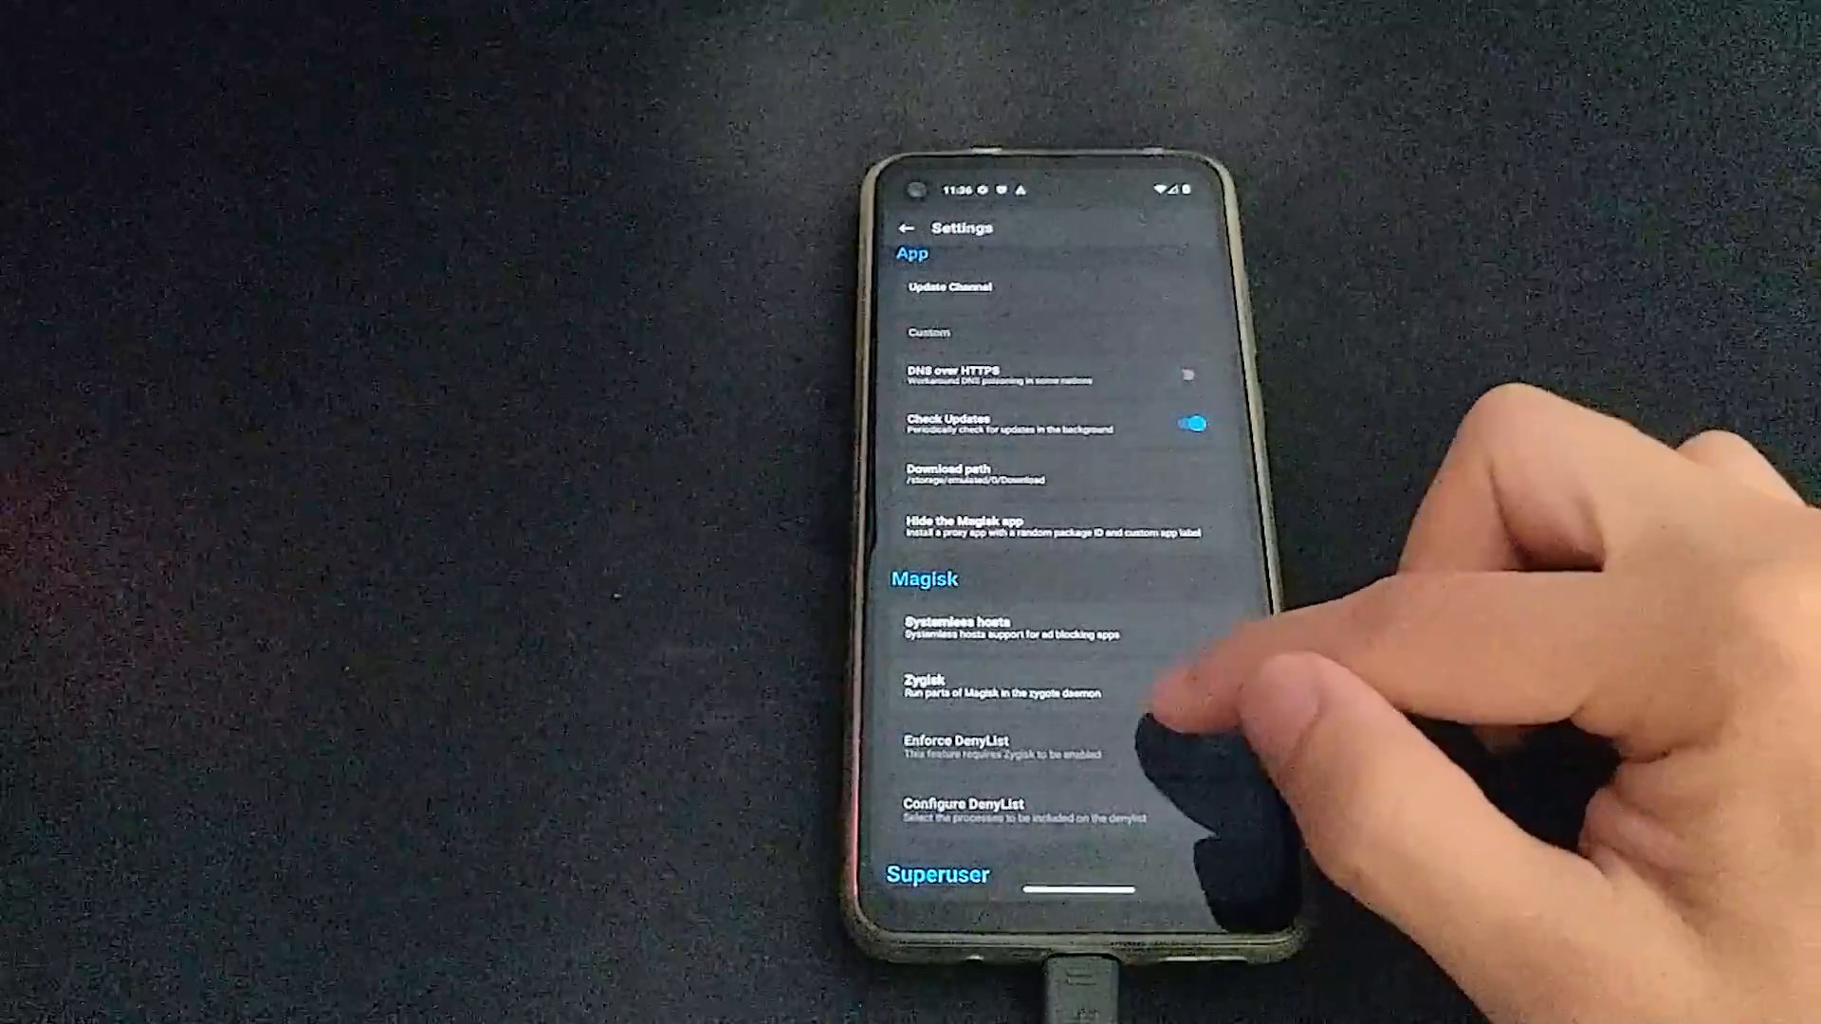
pyautogui.click(1218, 681)
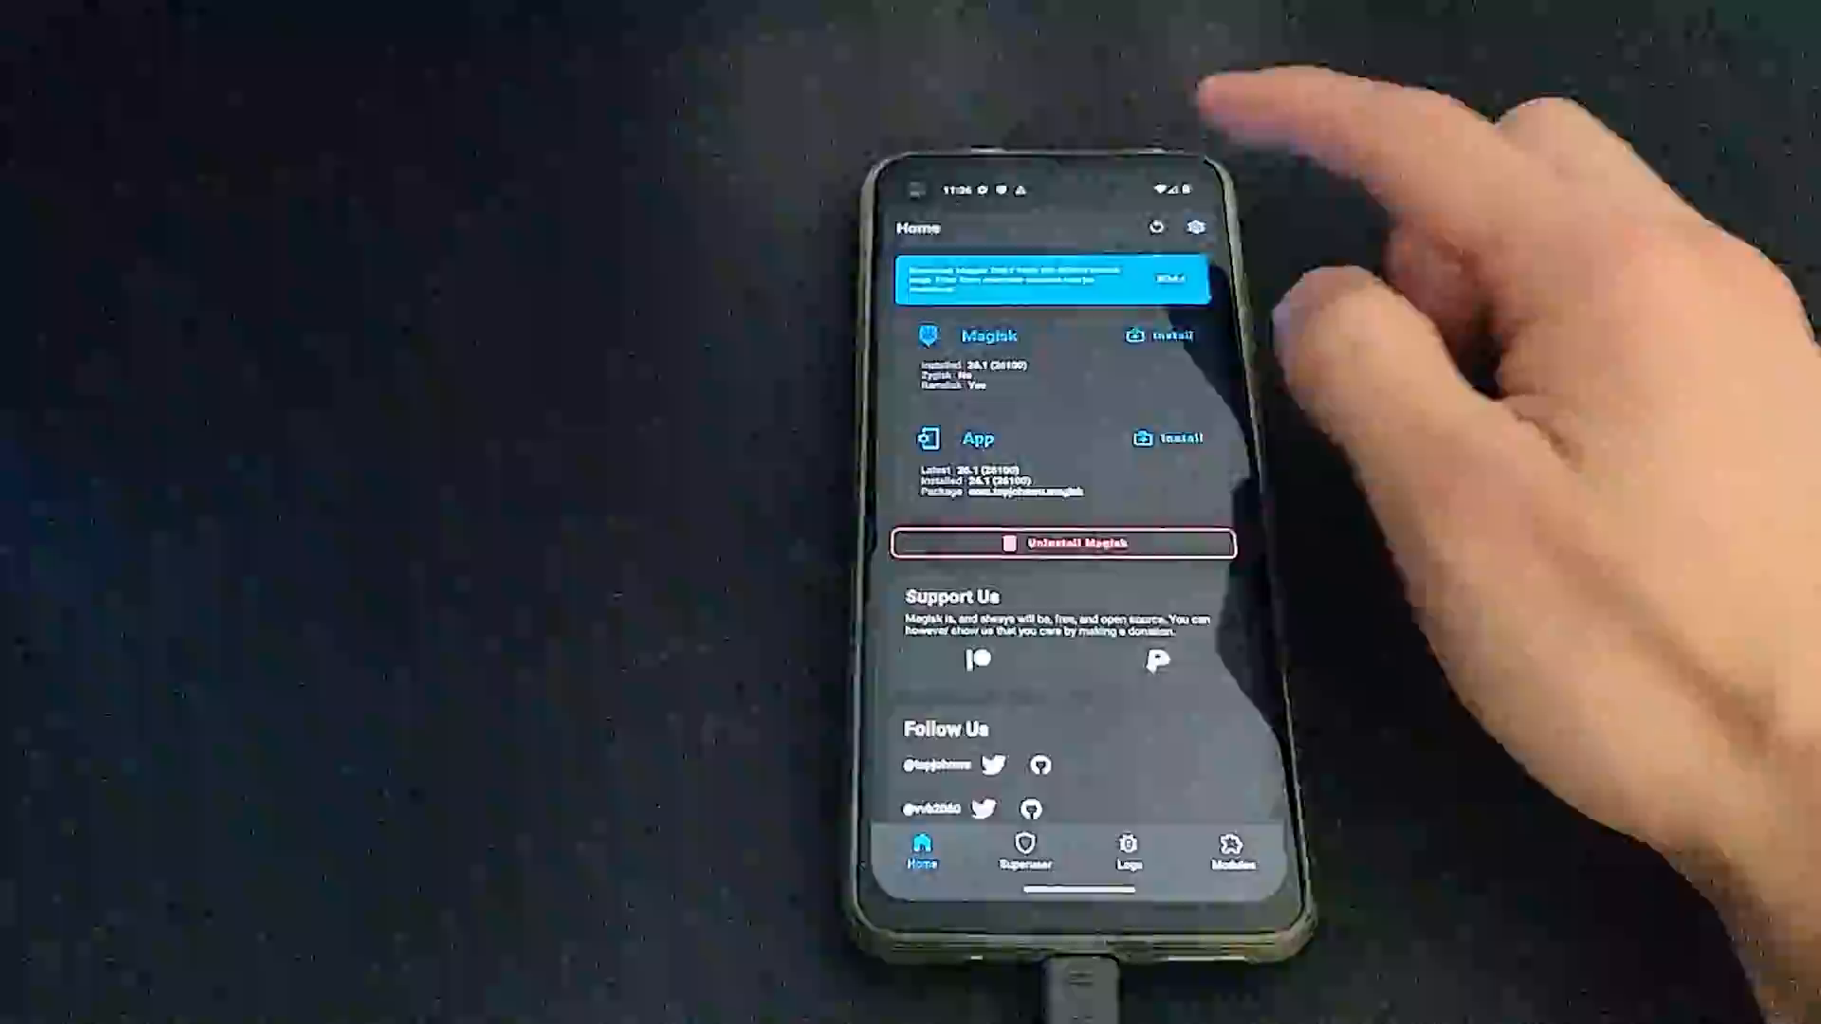
pyautogui.click(1194, 228)
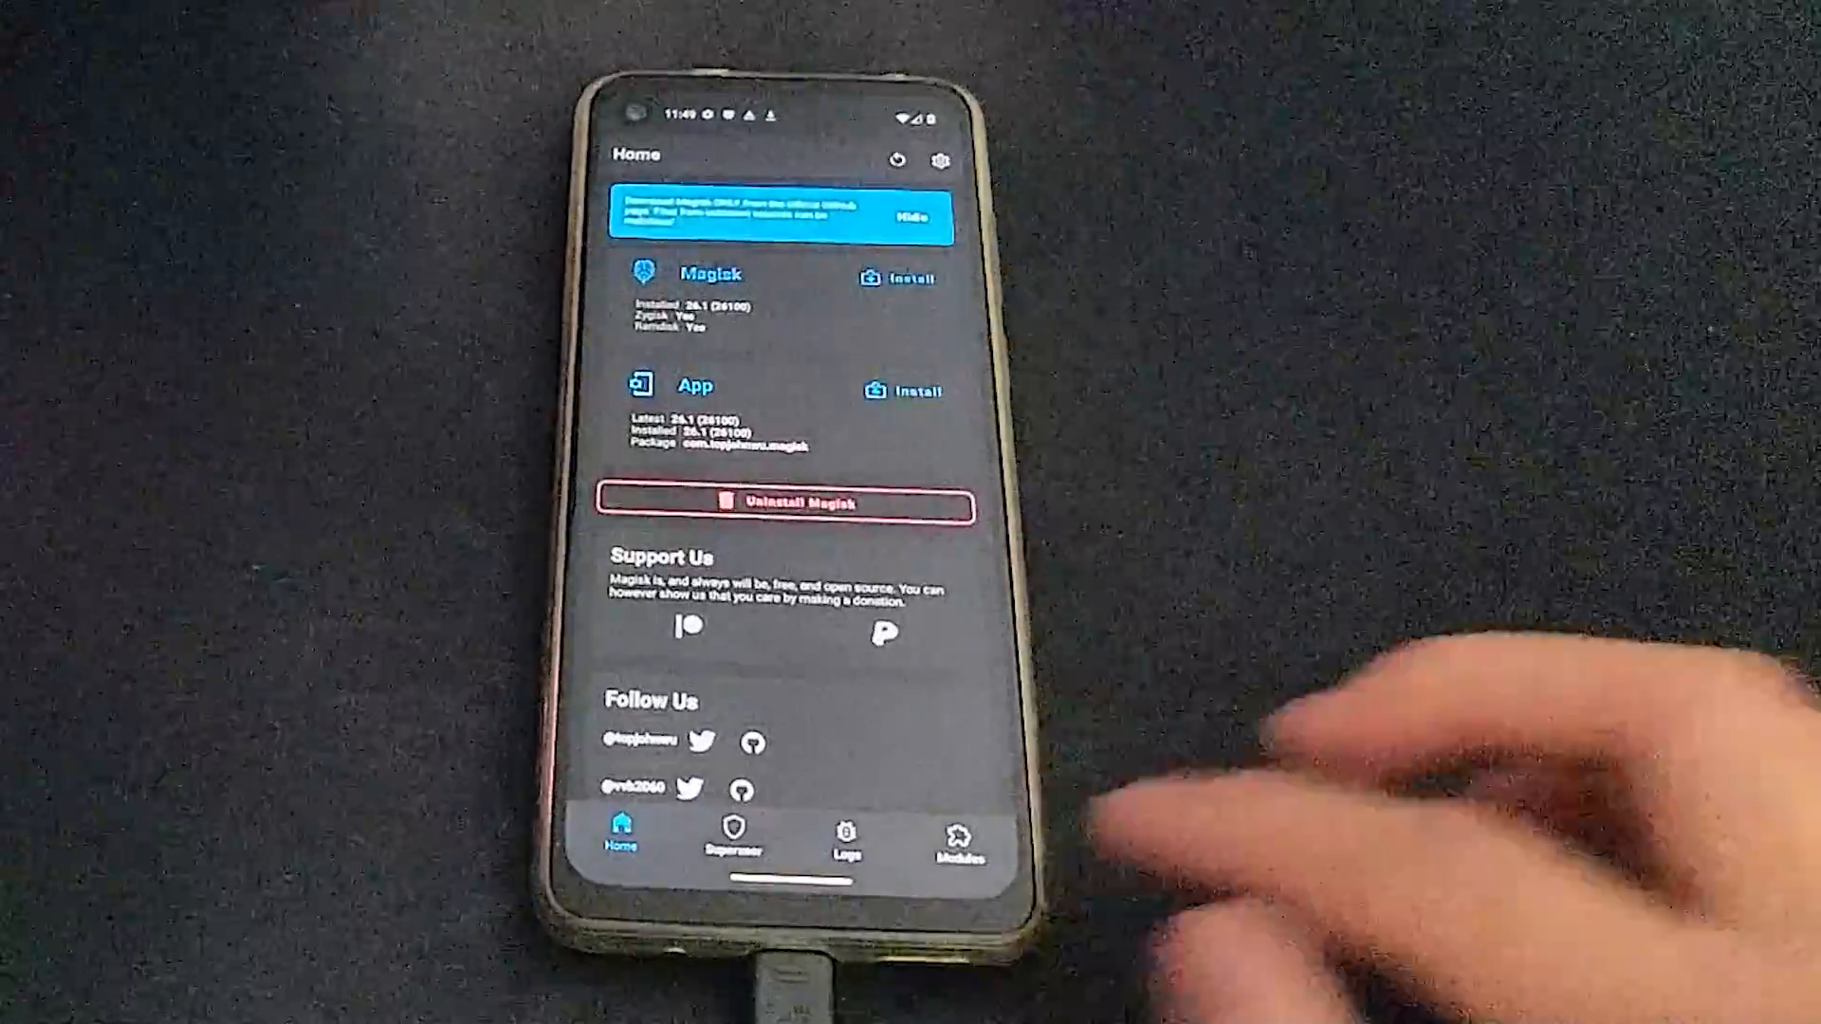
# - Go to Magisk's Modules list and start Install from storage
pyautogui.click(954, 849)
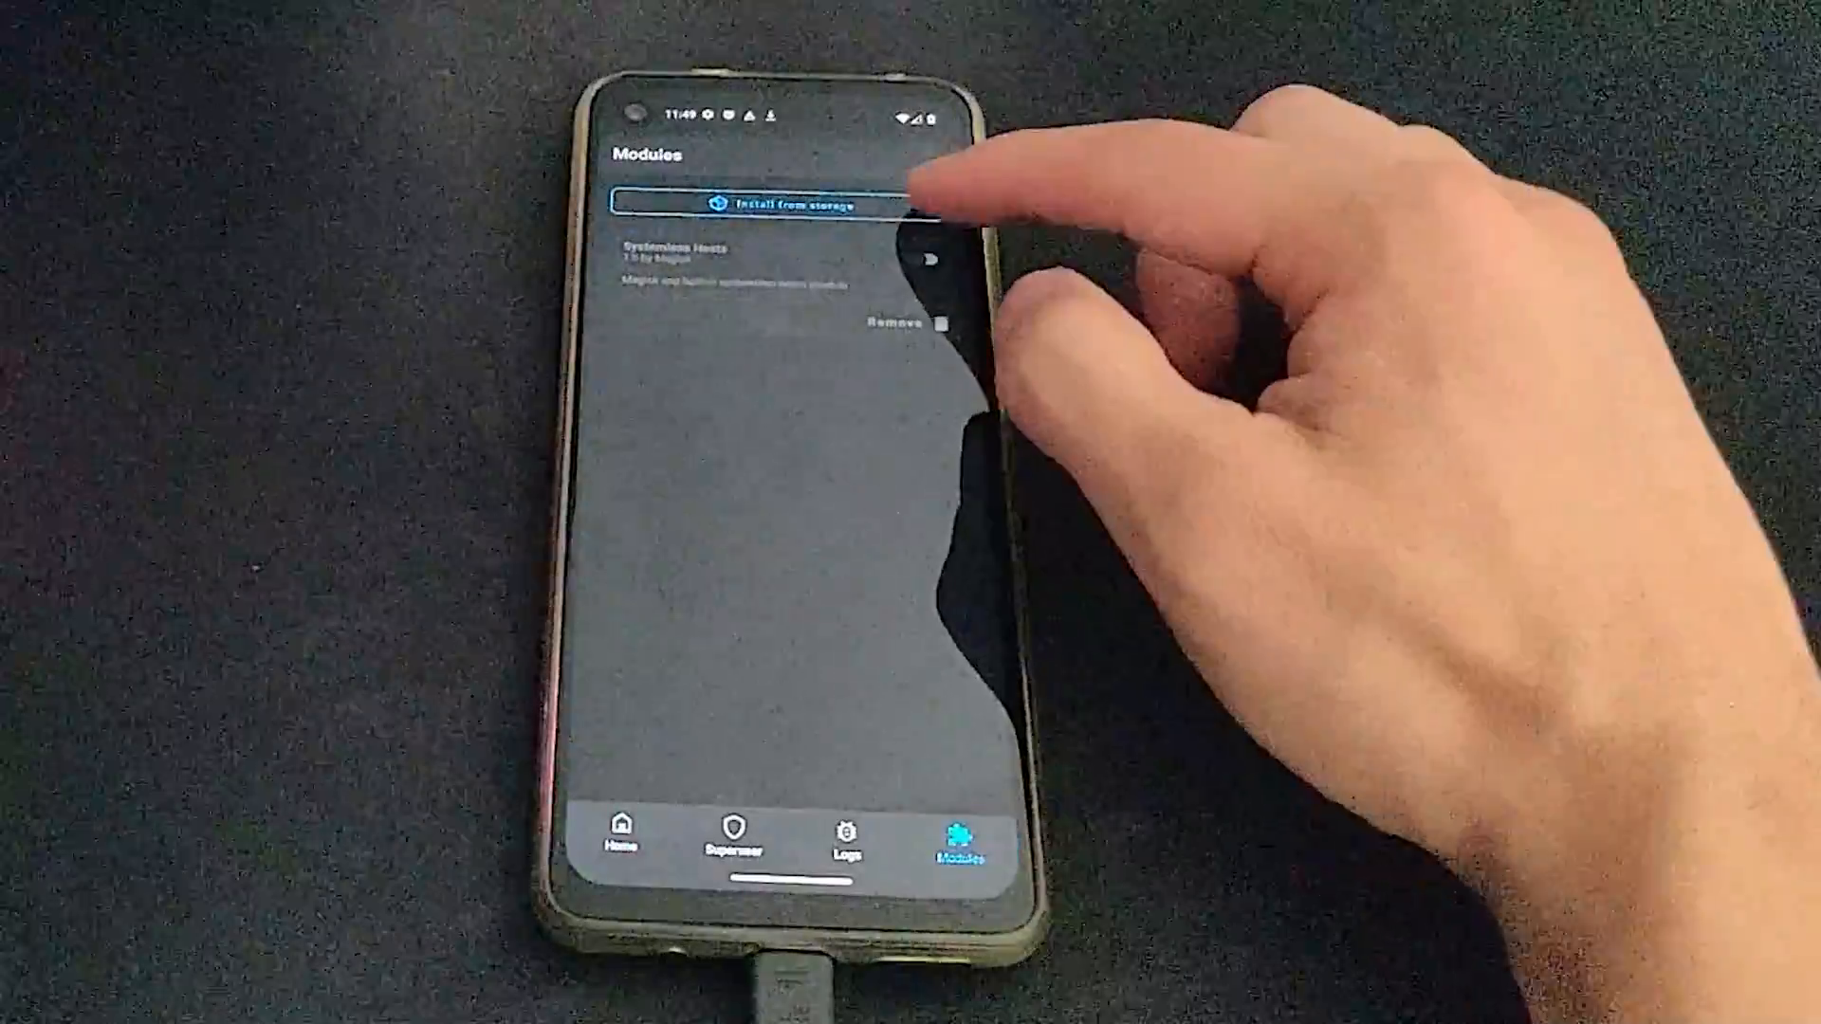
pyautogui.click(786, 209)
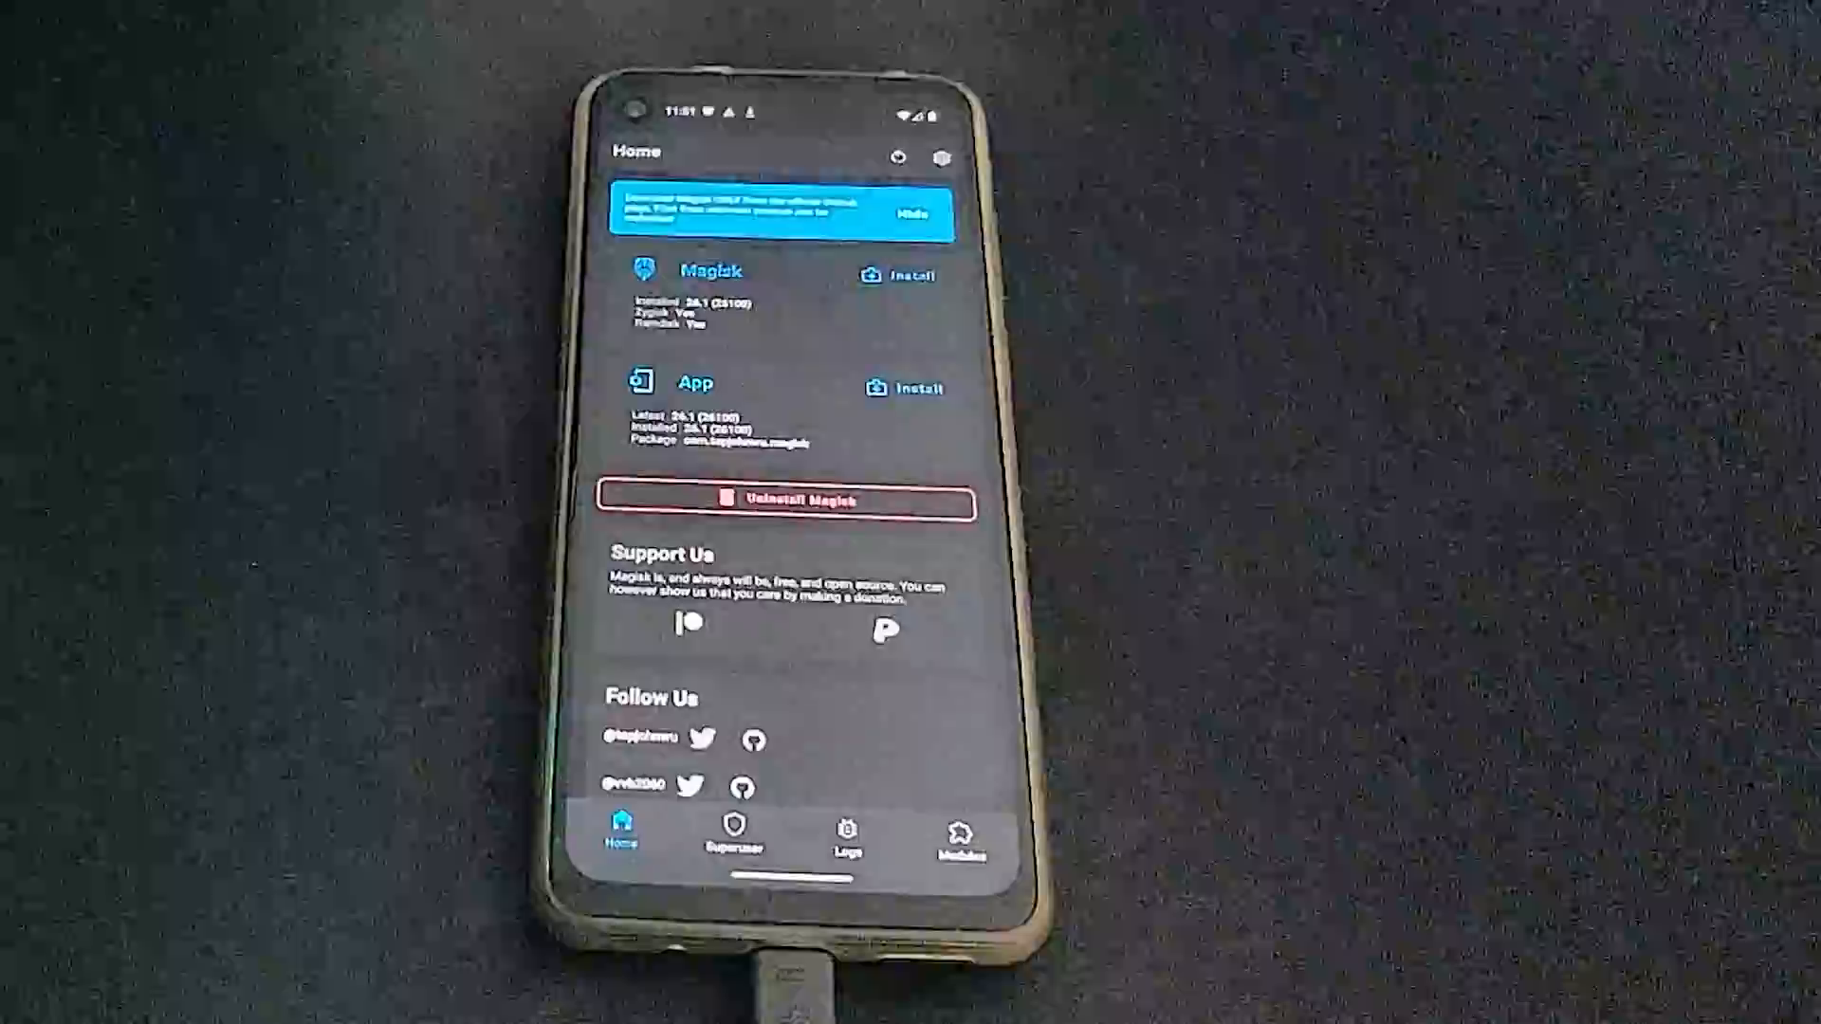
# - Select the safetynet-fix zip from Download to install it as a Magisk module
pyautogui.click(956, 846)
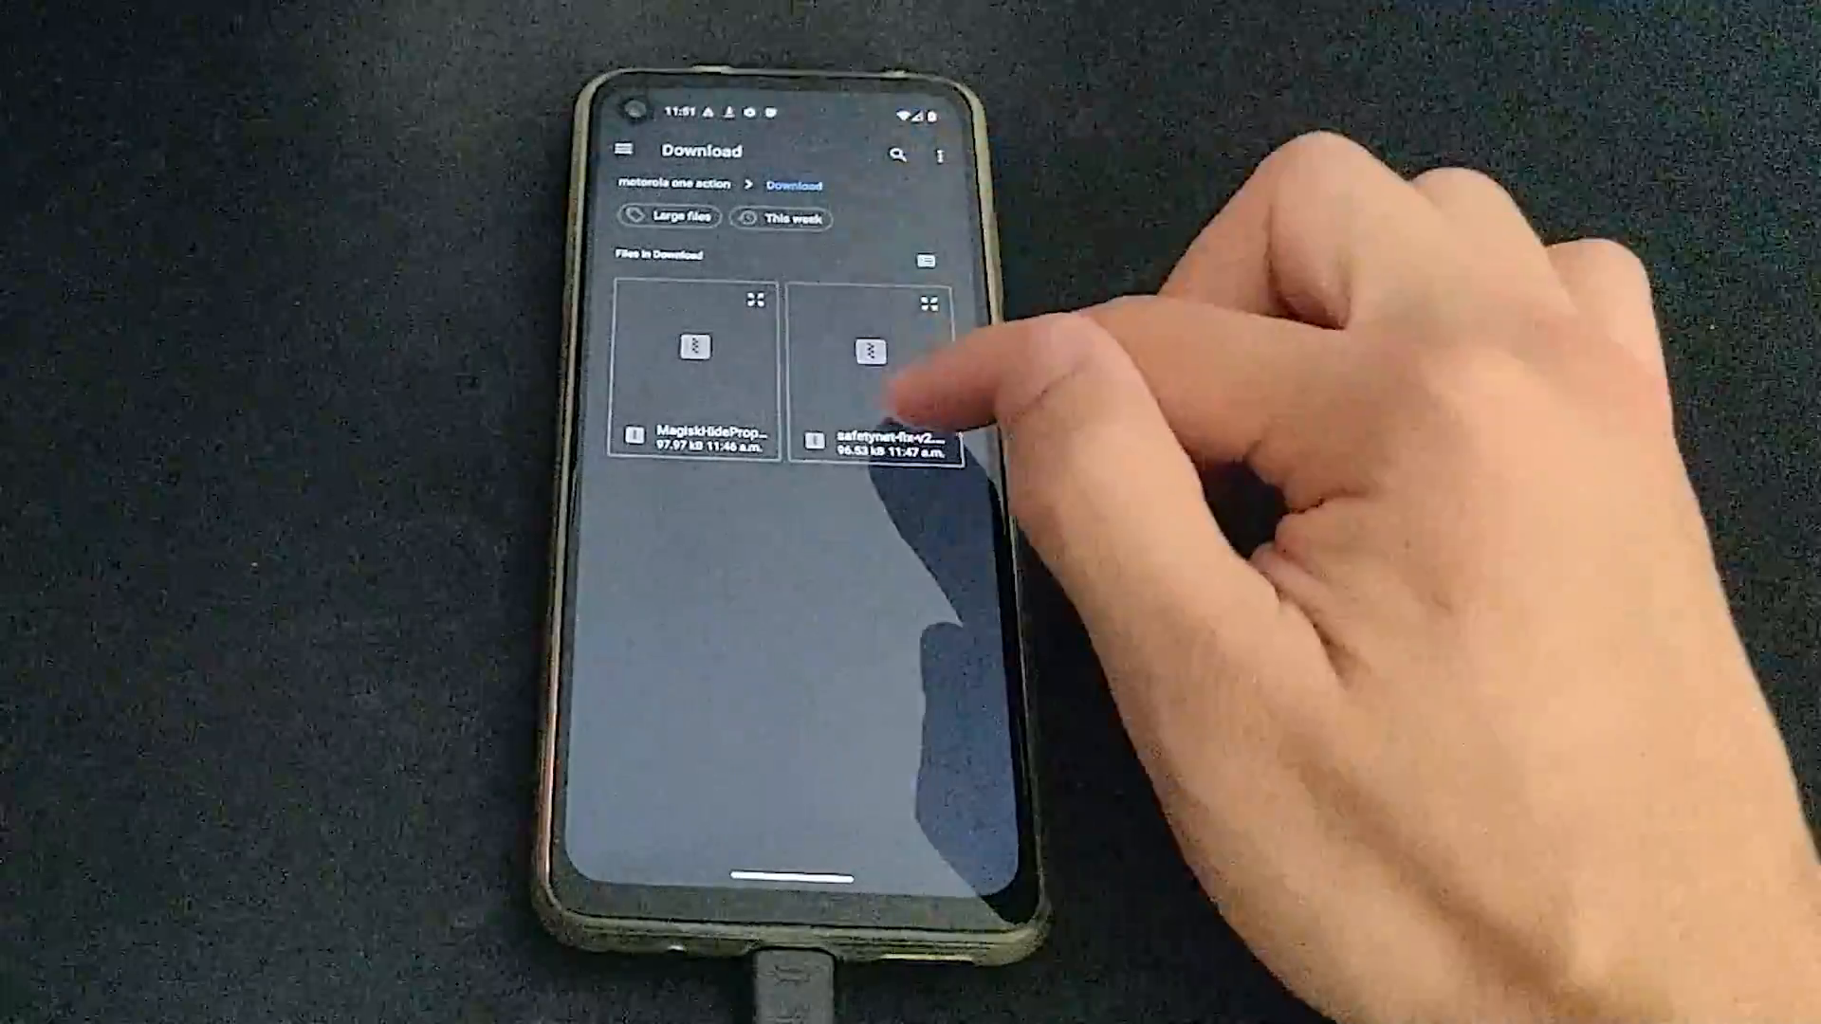
pyautogui.click(878, 372)
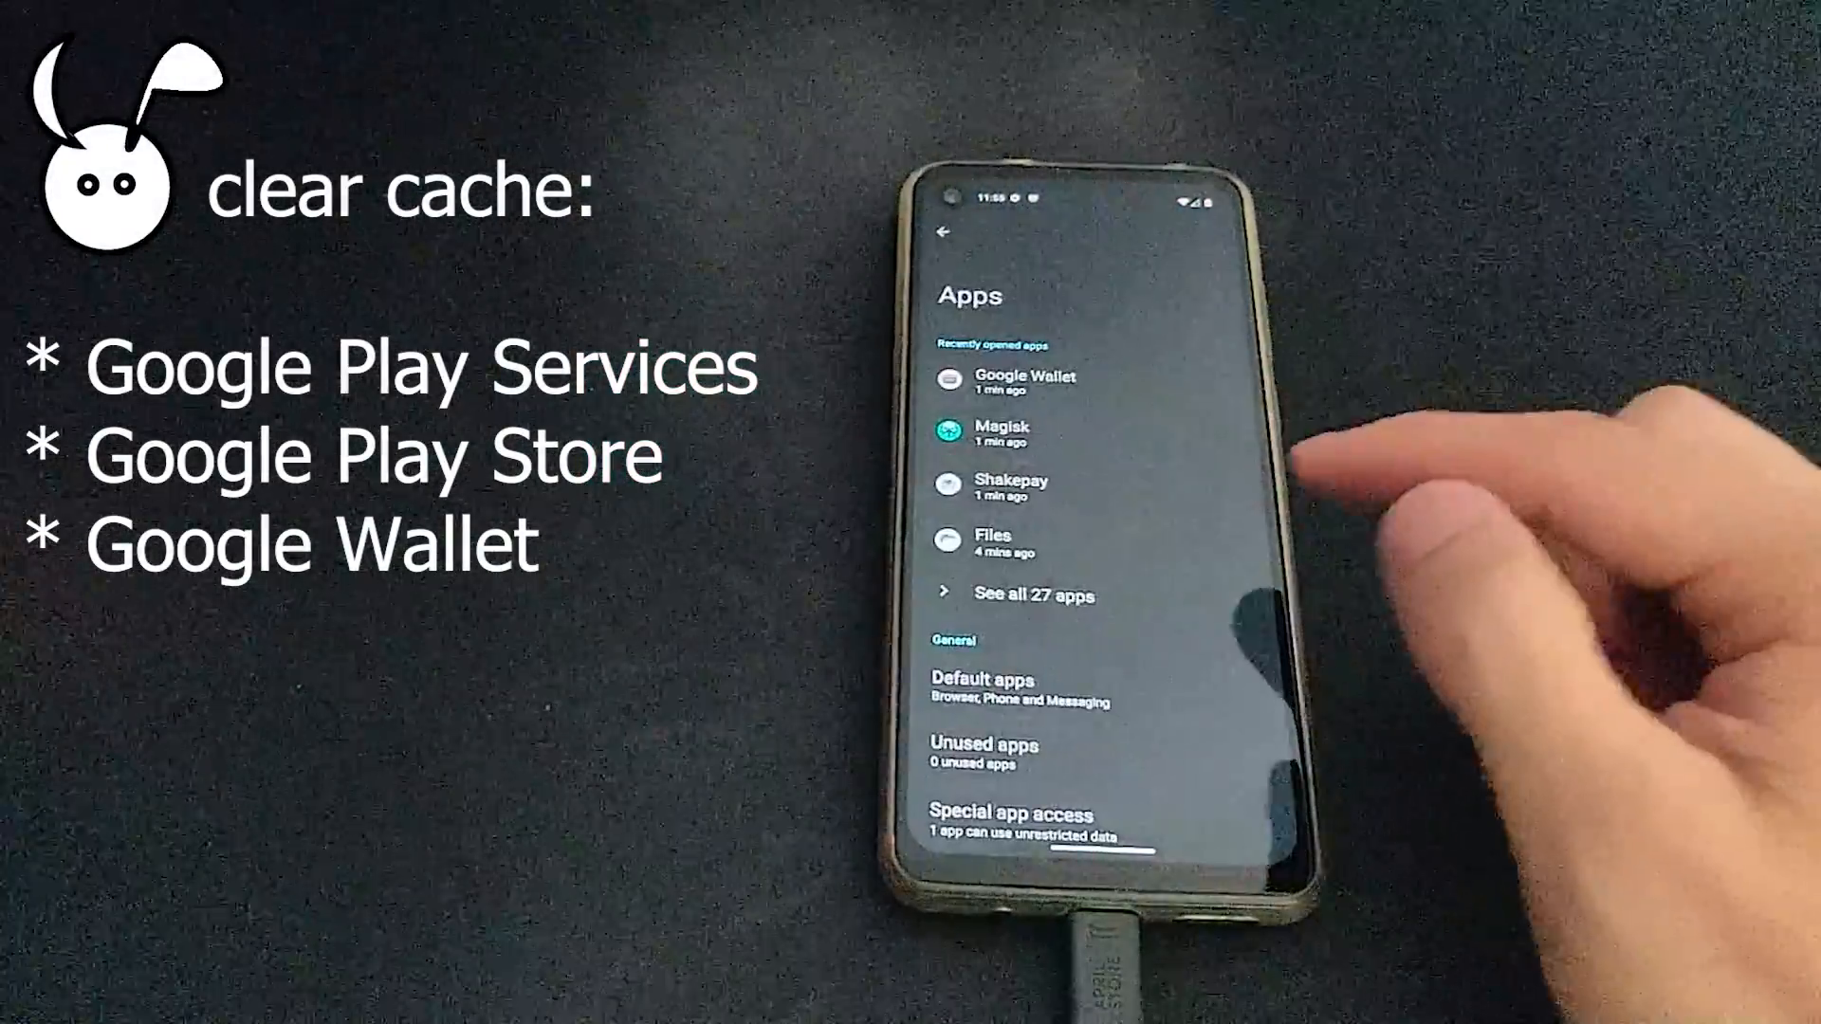
# - Show all installed apps to reach Google Play services for cache clearing
pyautogui.click(1035, 595)
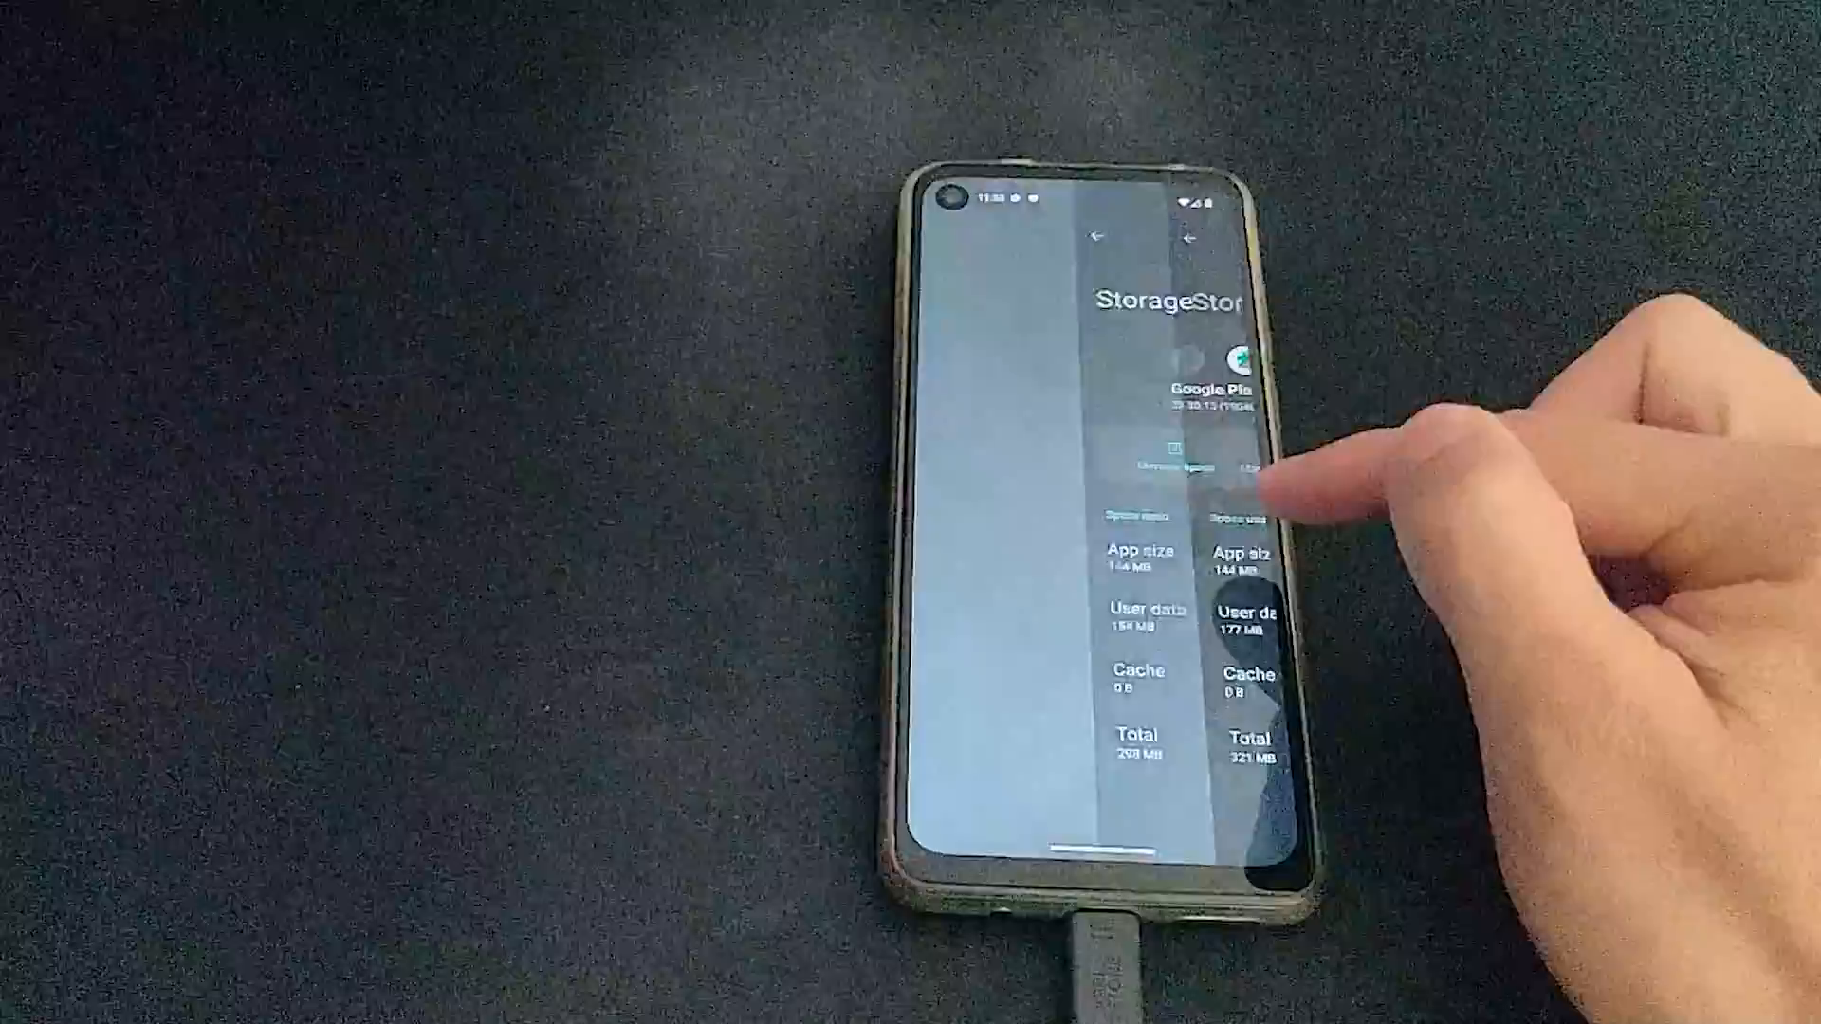
# - Clear Google Play Store's cache from its Storage and cache page
pyautogui.click(1100, 239)
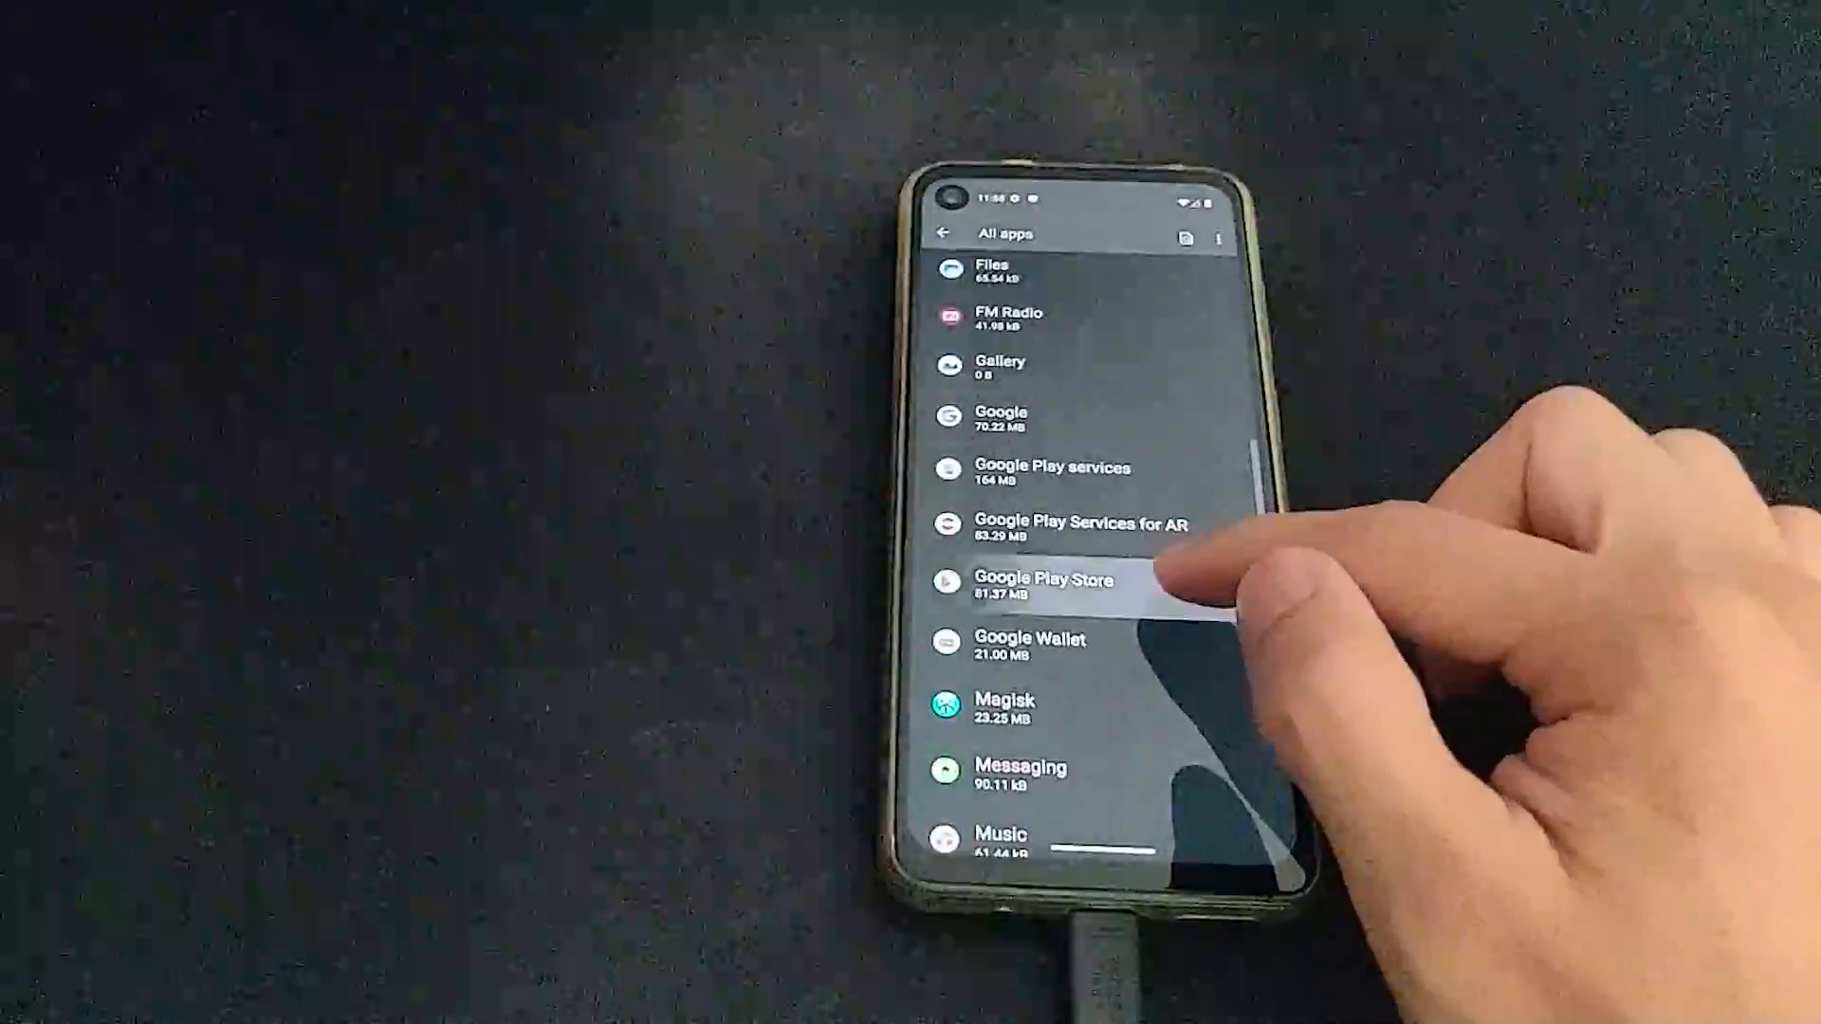
pyautogui.click(1043, 588)
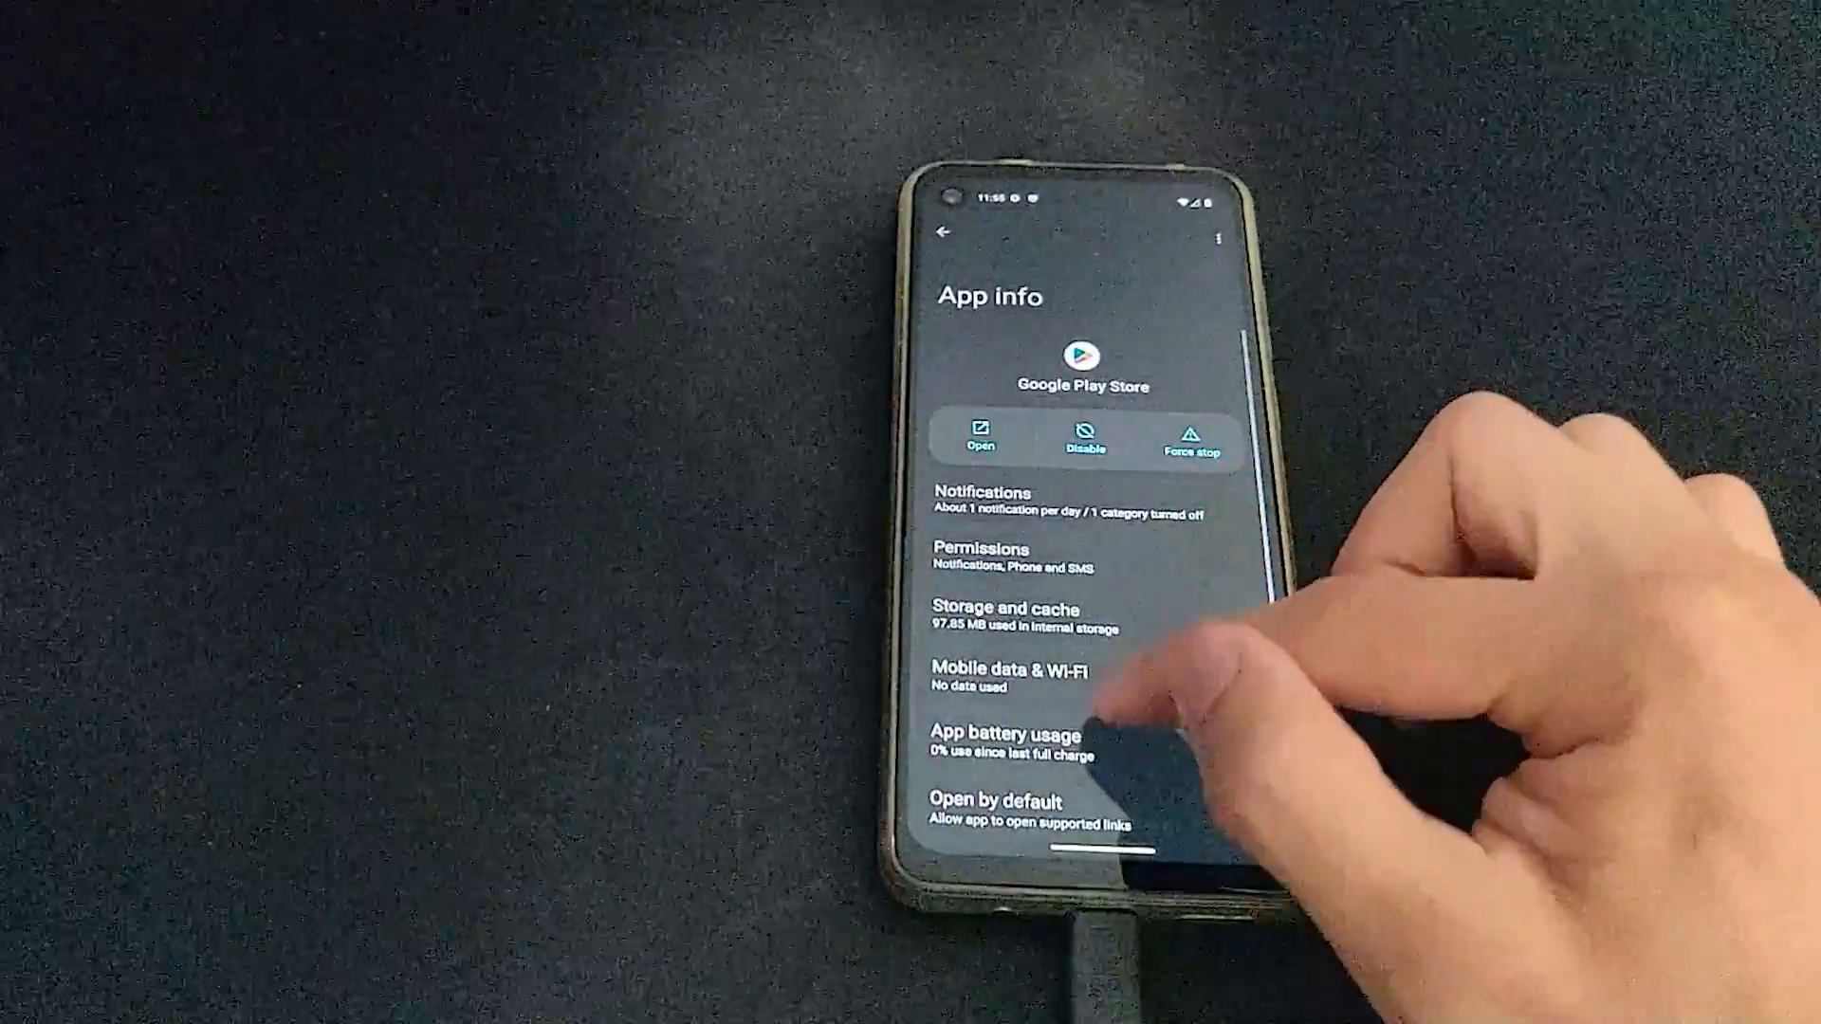
pyautogui.click(1012, 621)
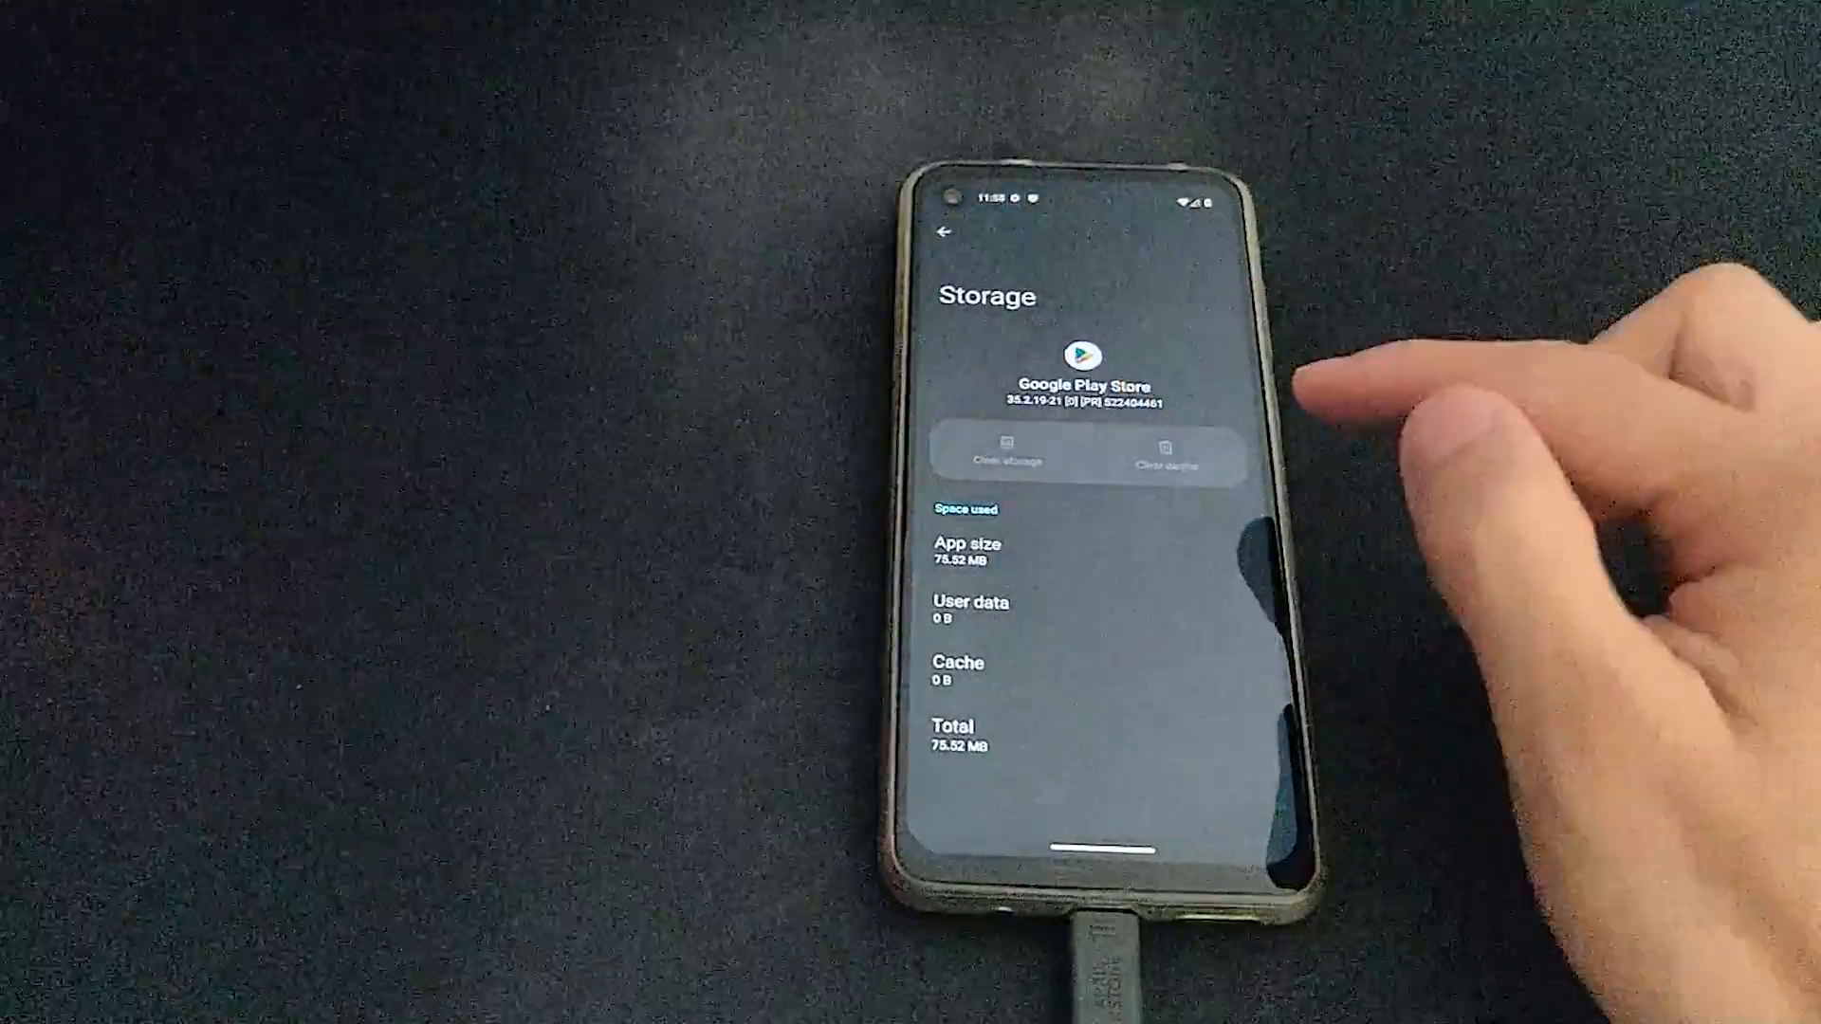
pyautogui.click(944, 235)
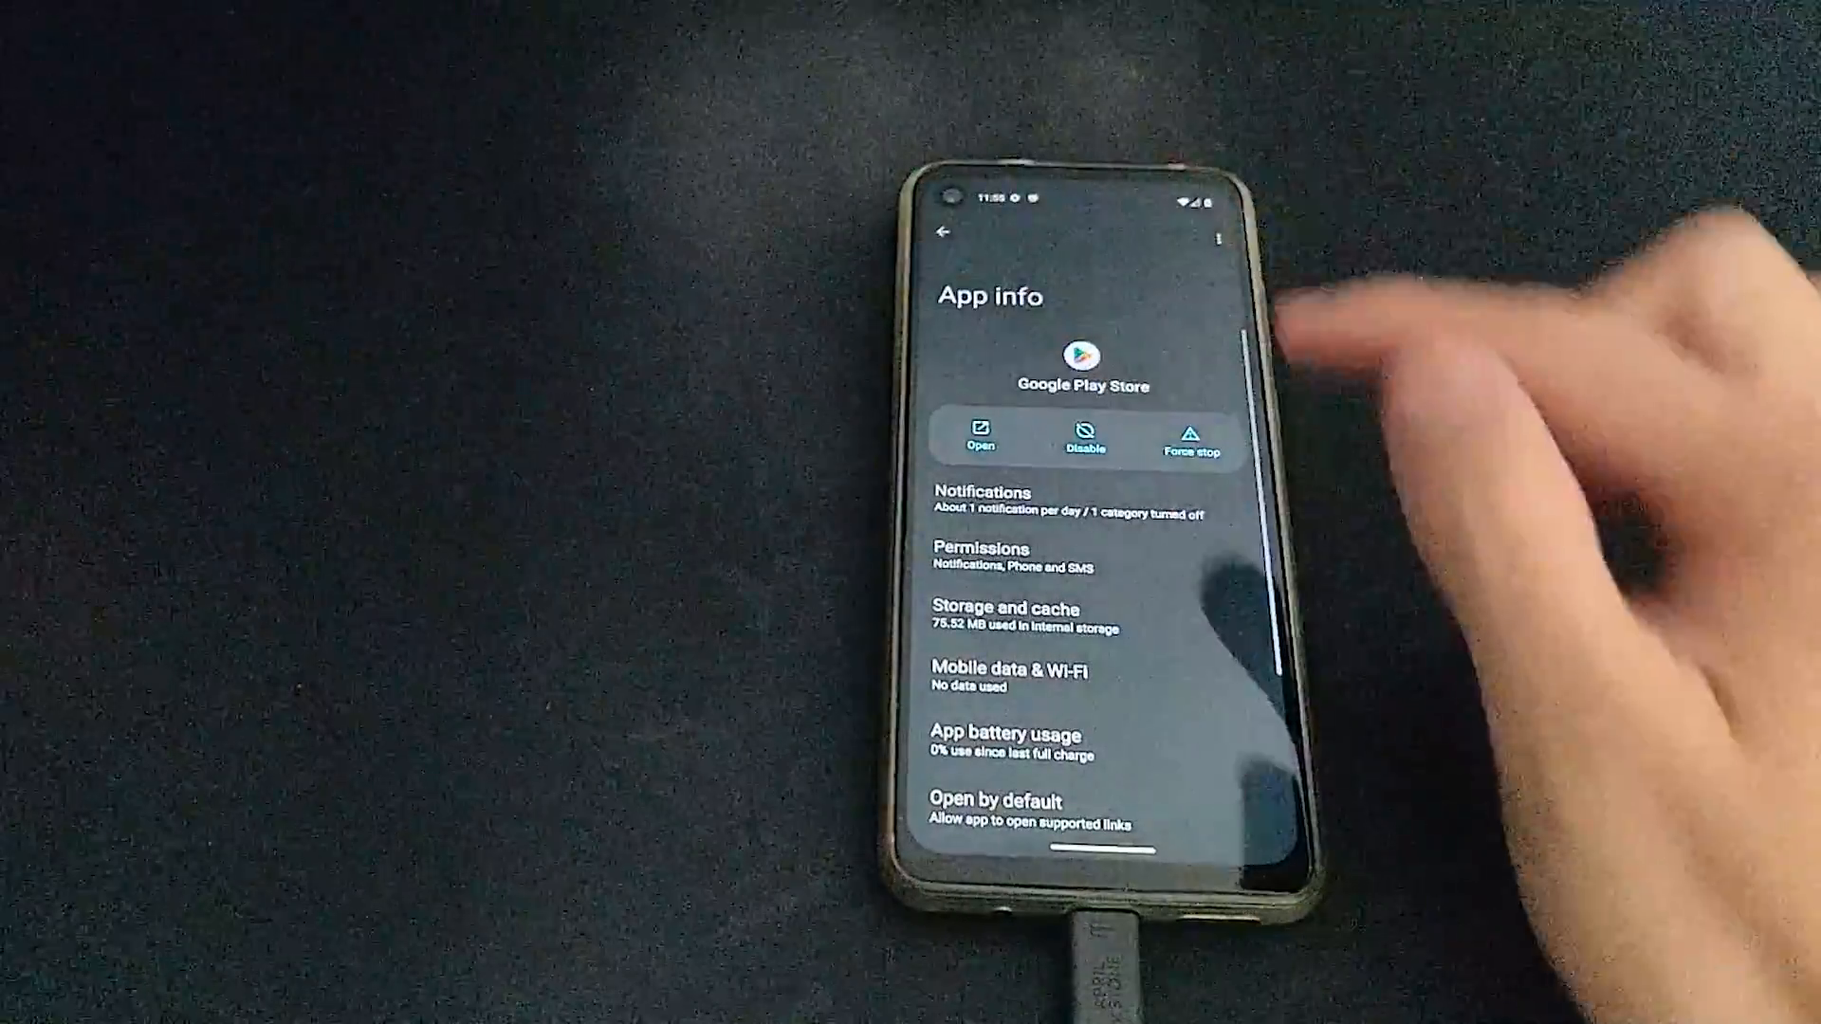
pyautogui.click(941, 235)
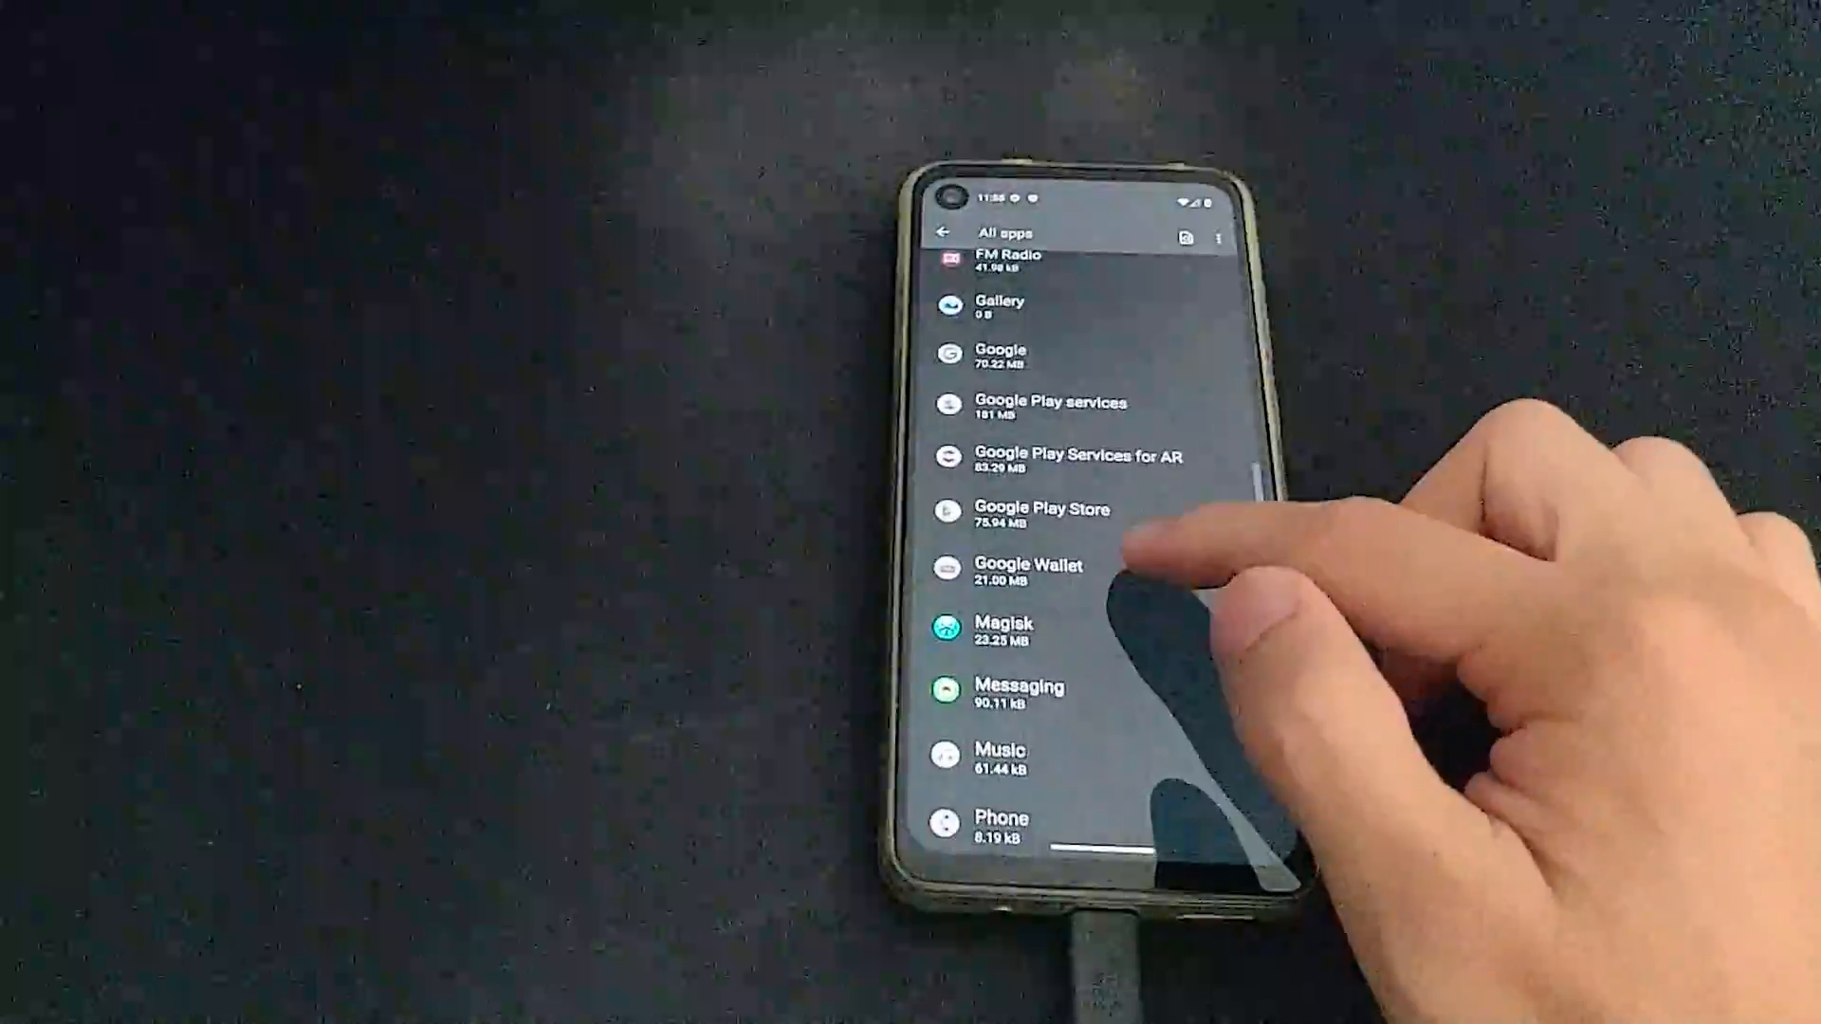
# - Clear Google Wallet's cache from its Storage and cache page
pyautogui.click(1026, 572)
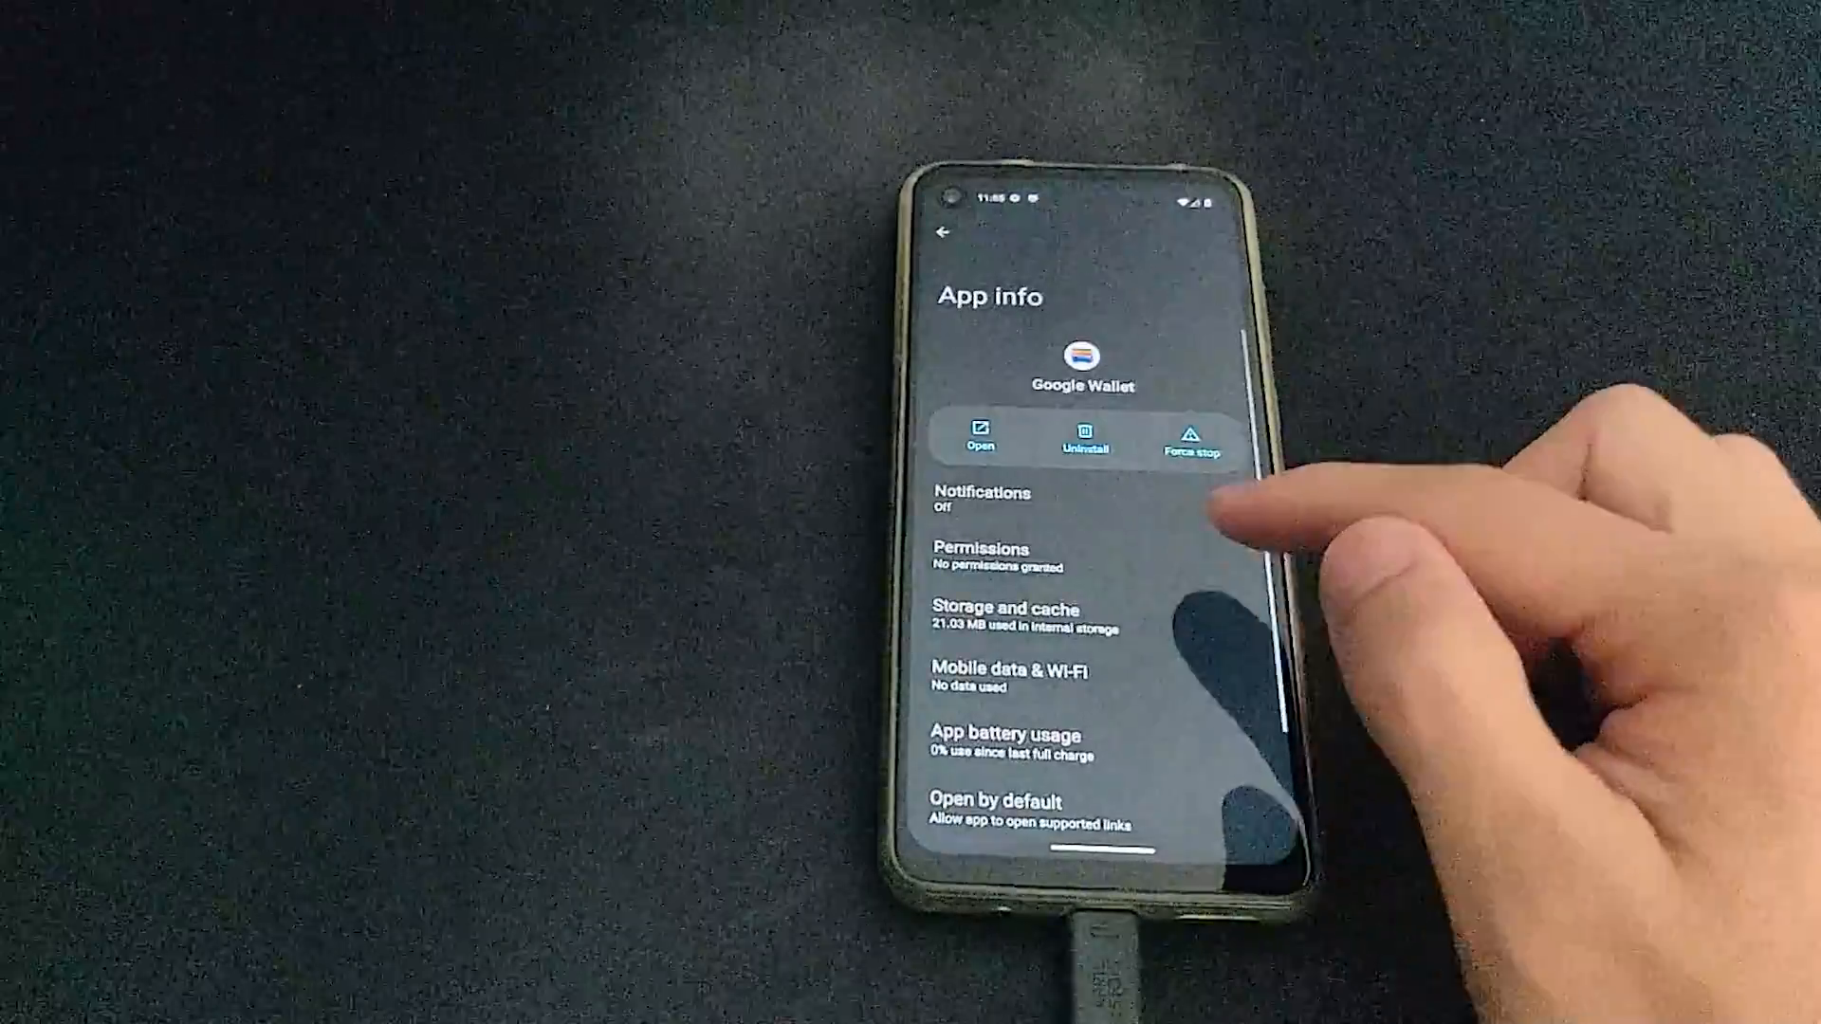
pyautogui.click(1008, 609)
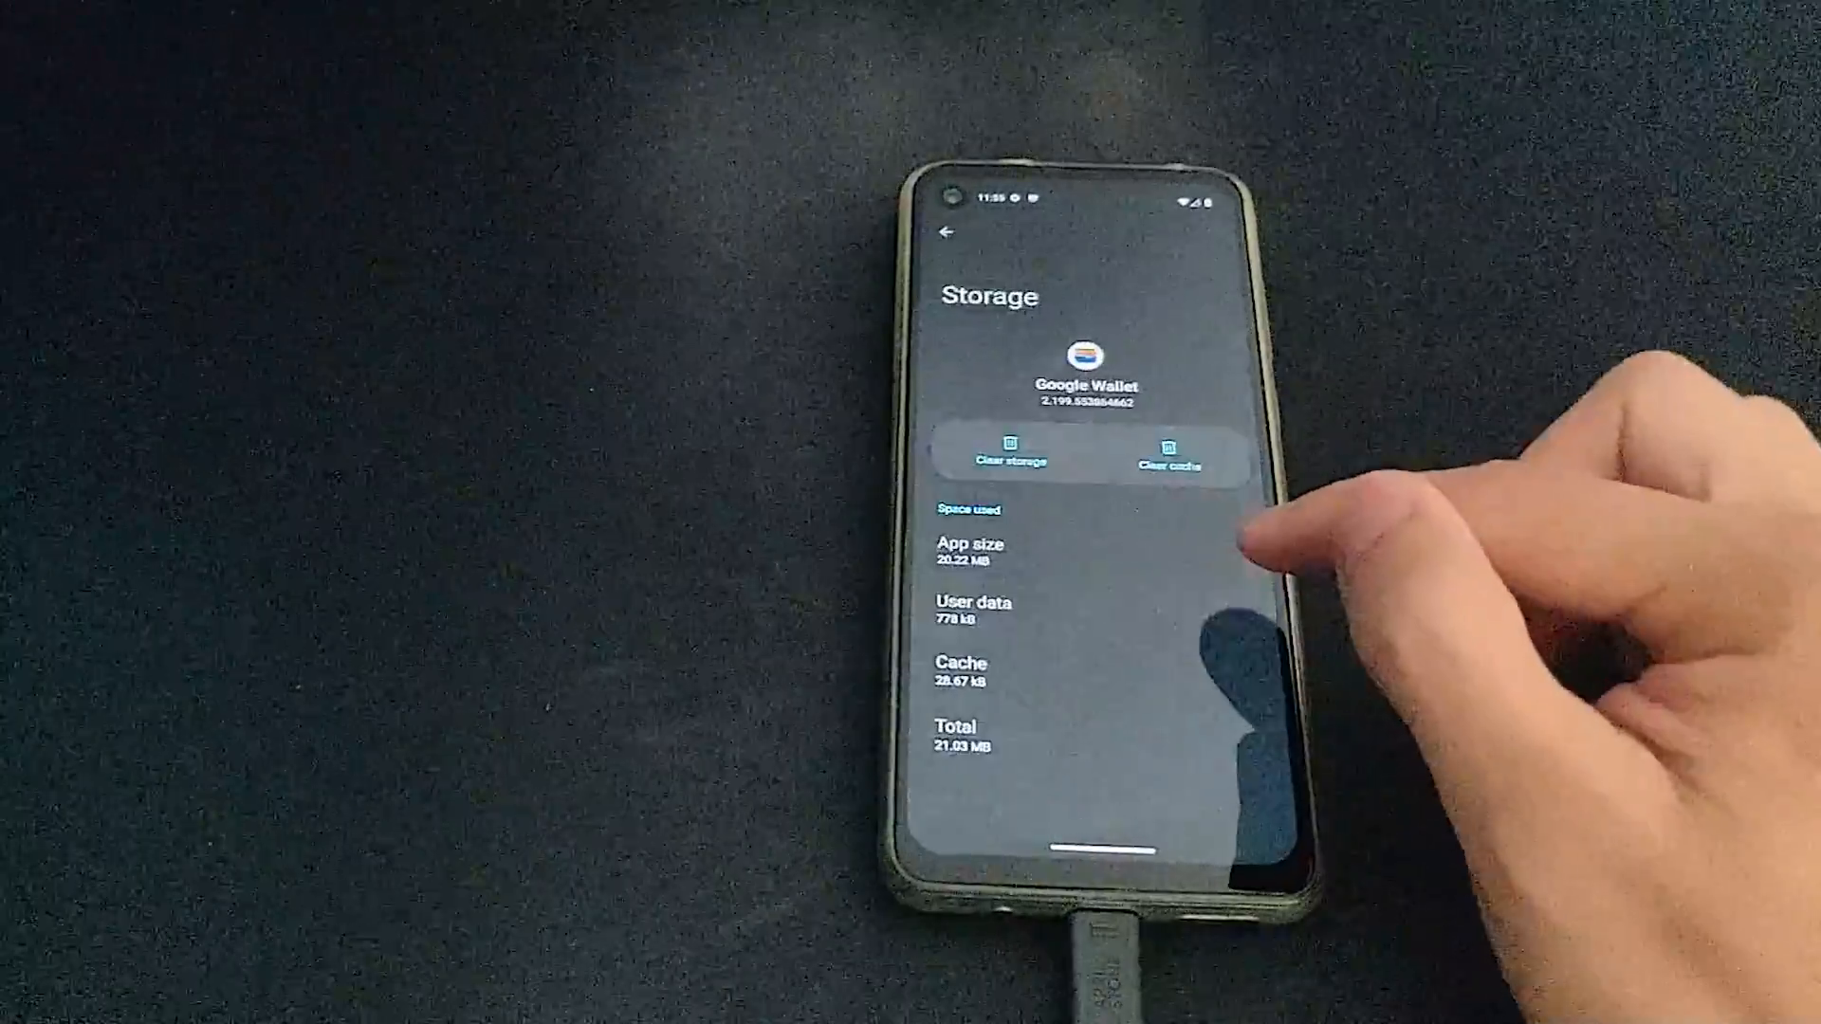
pyautogui.click(1003, 461)
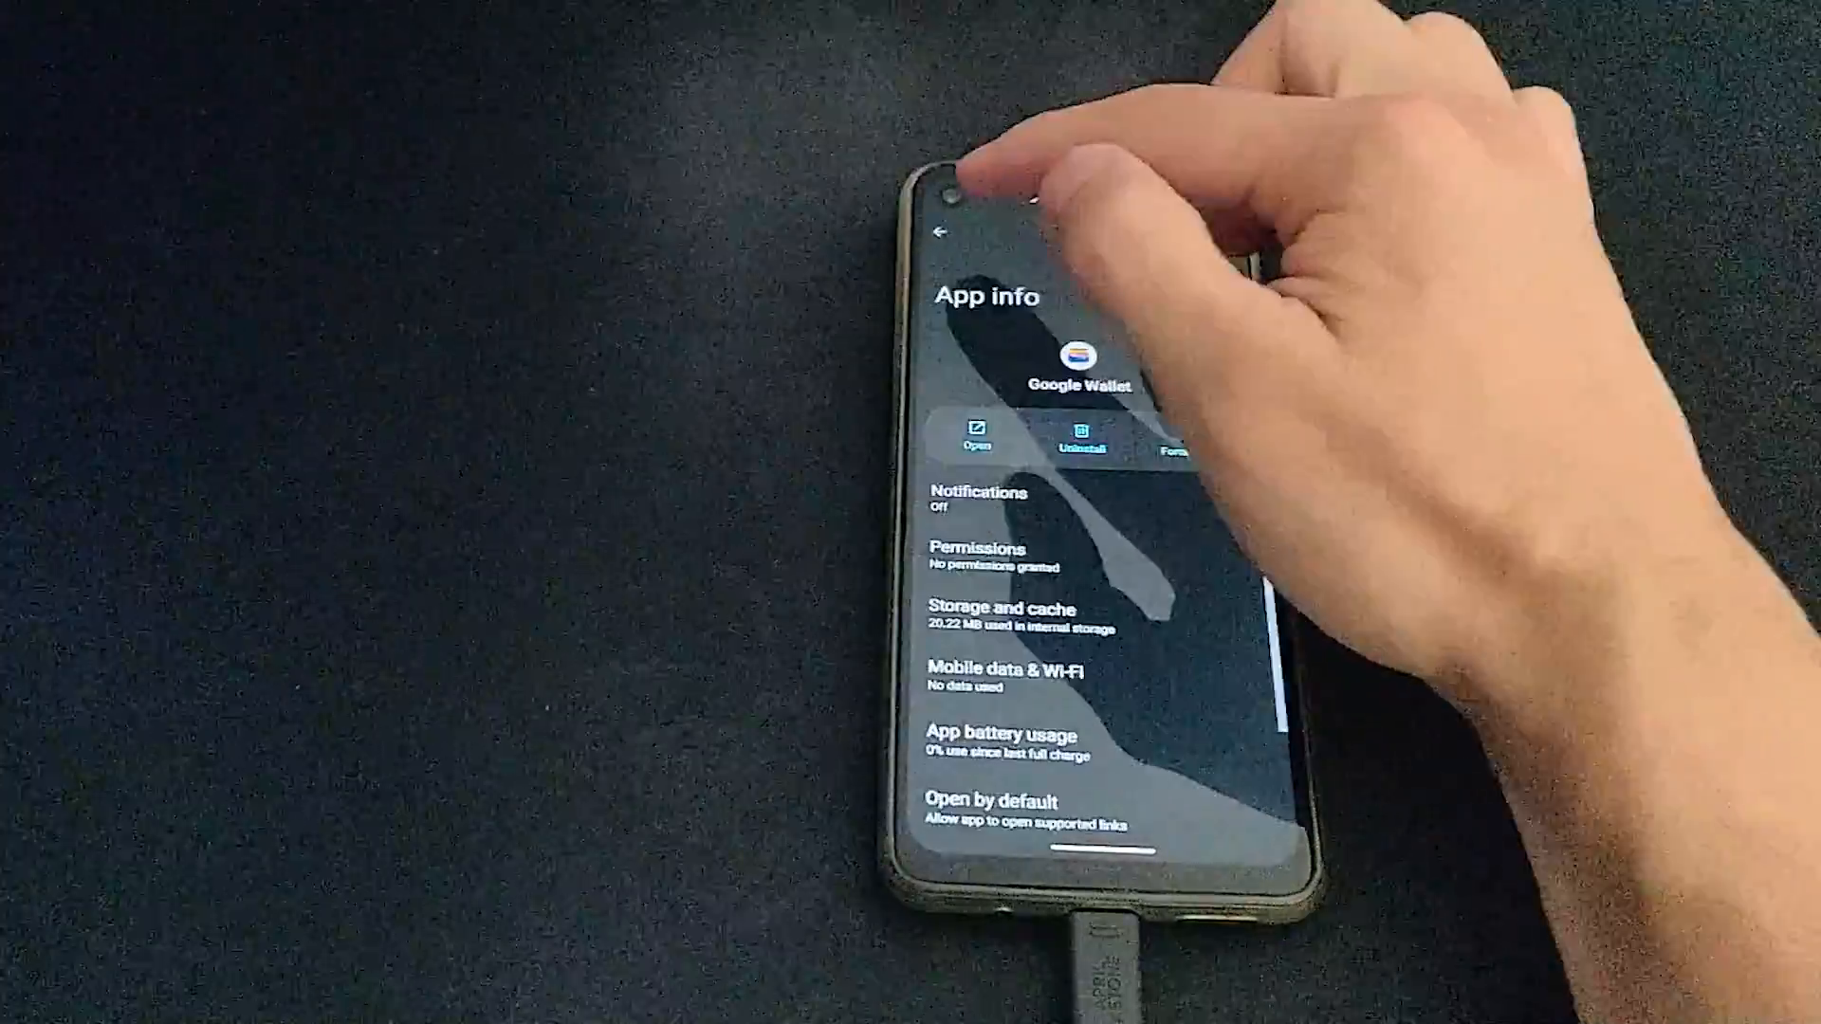
# - Leave Settings for the home screen to relaunch Google Wallet
pyautogui.click(941, 235)
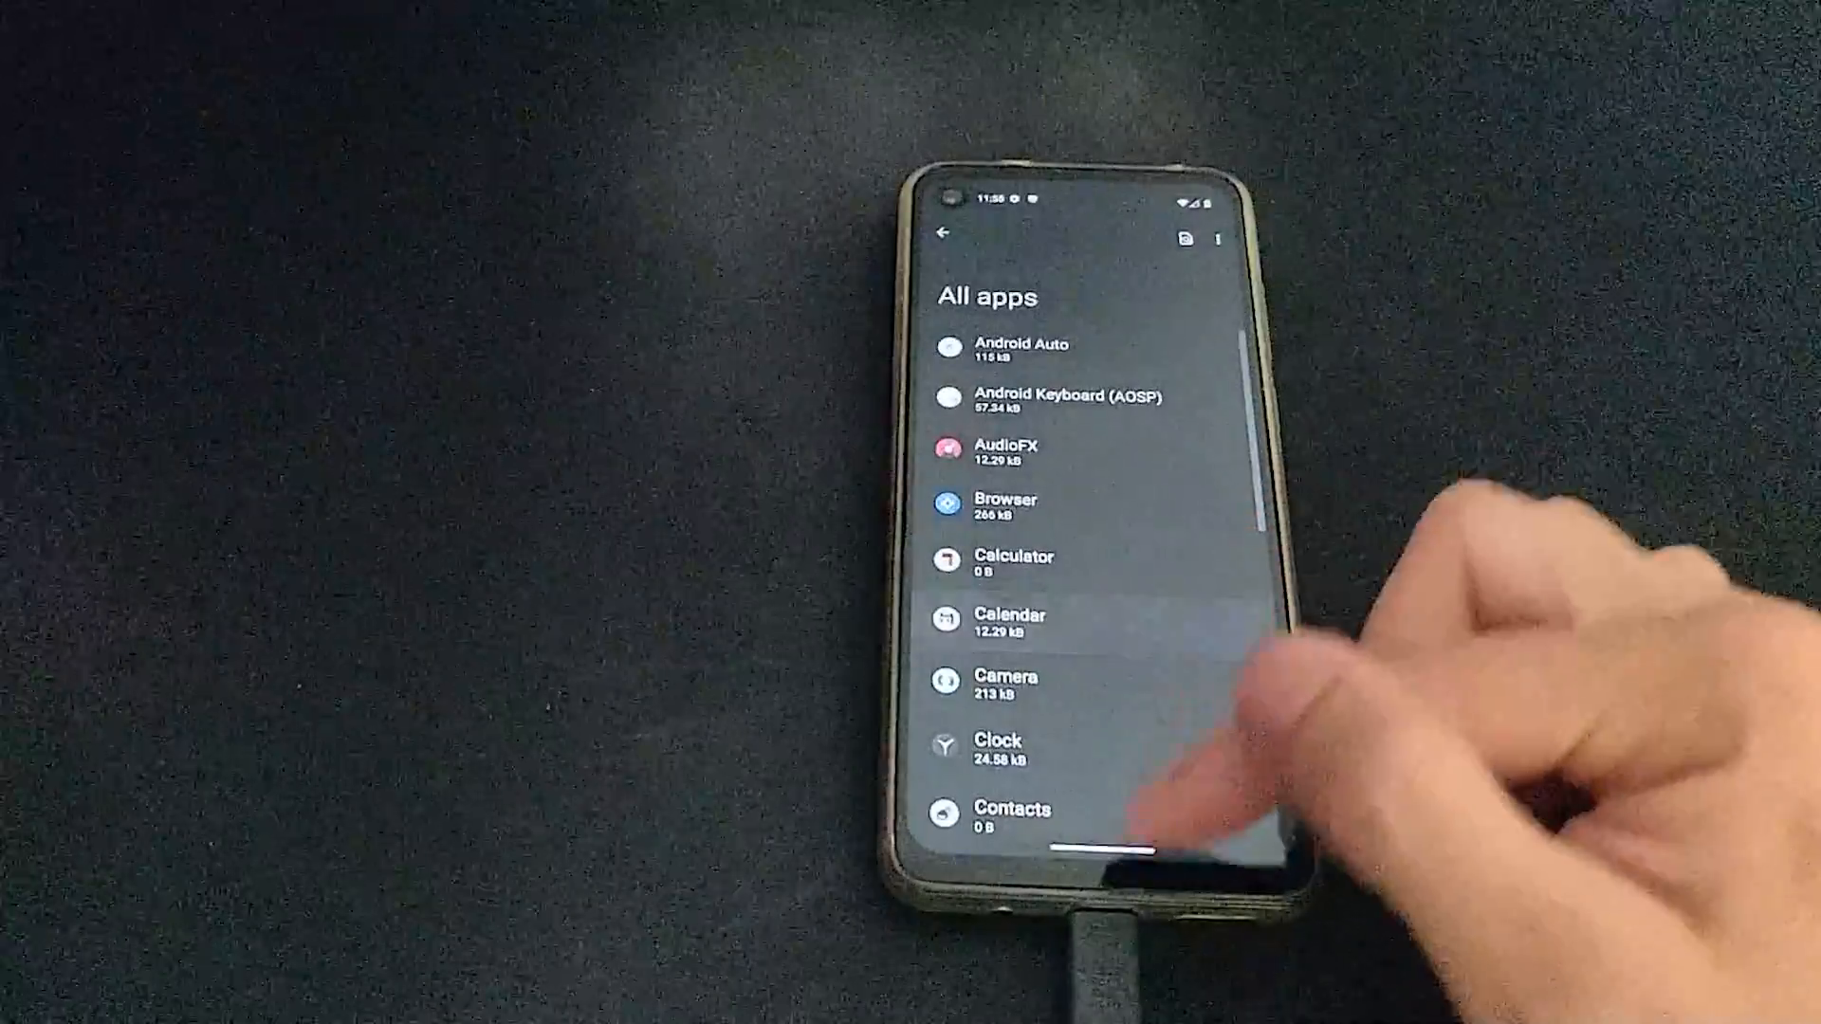
pyautogui.press('HOME')
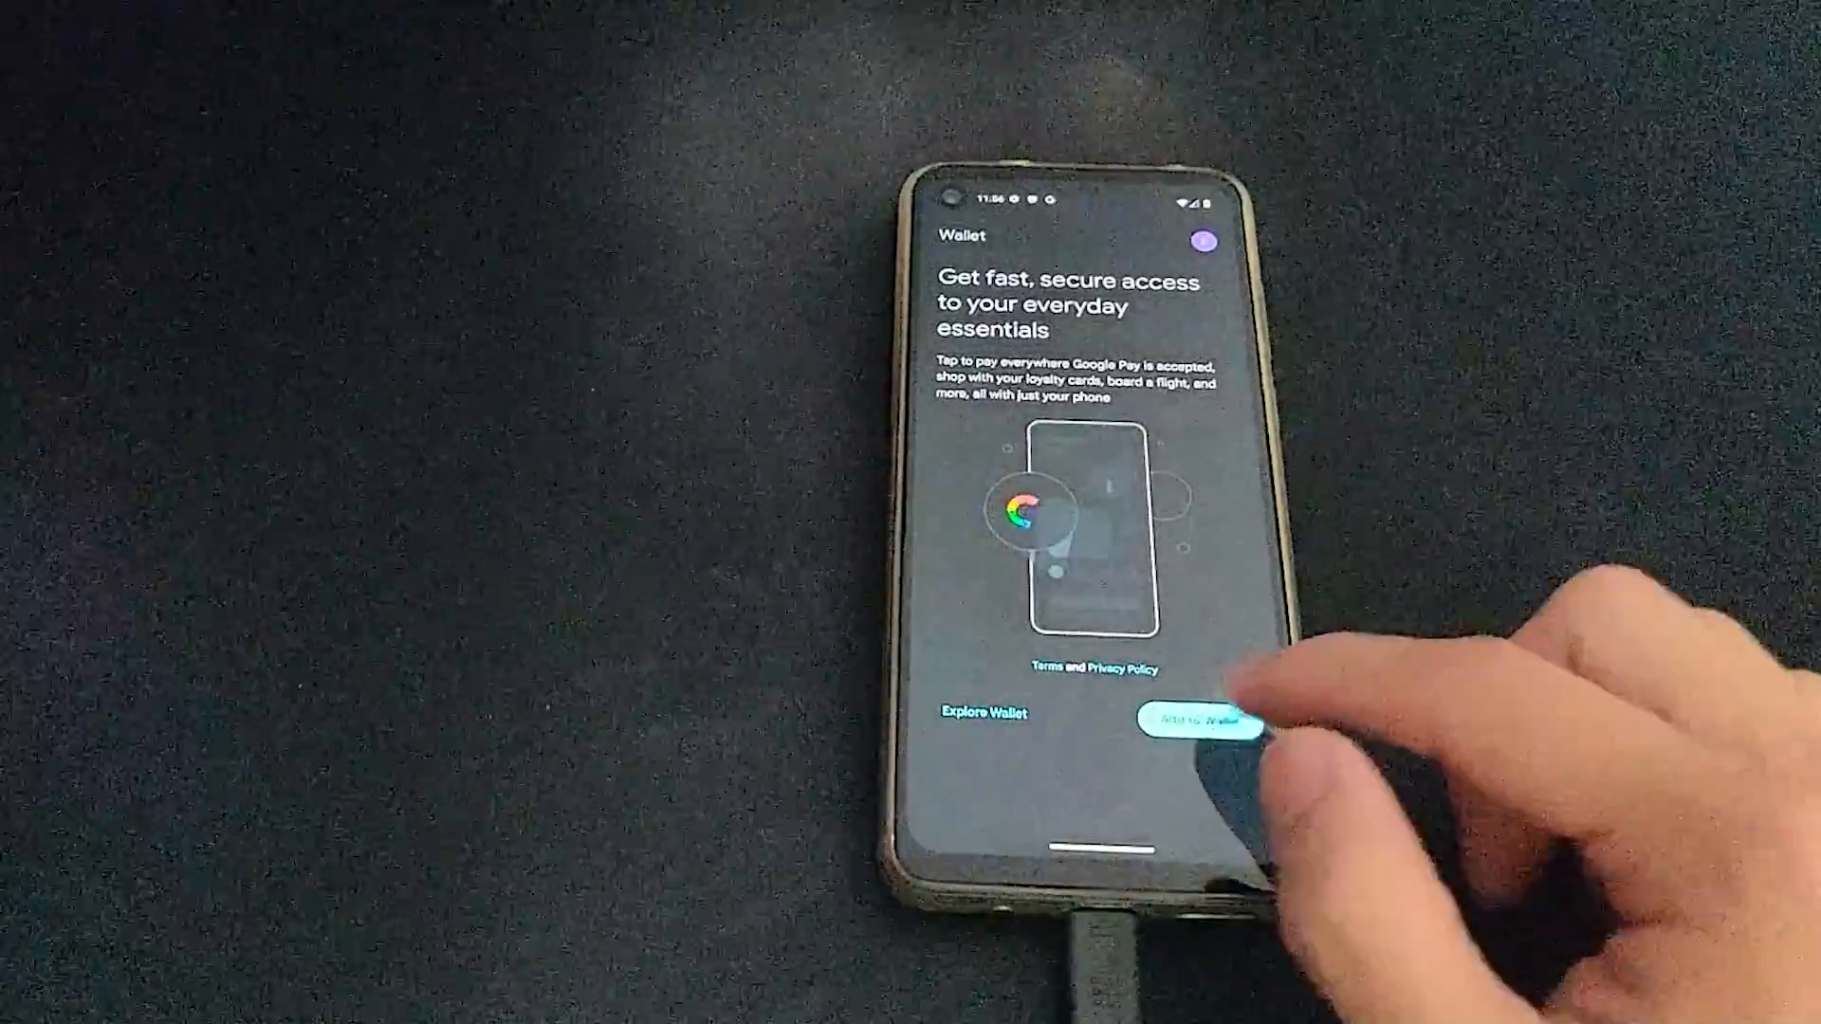
# - Begin Google Wallet setup, then bring up the Shakepay Card with Add to G Pay
pyautogui.click(1195, 717)
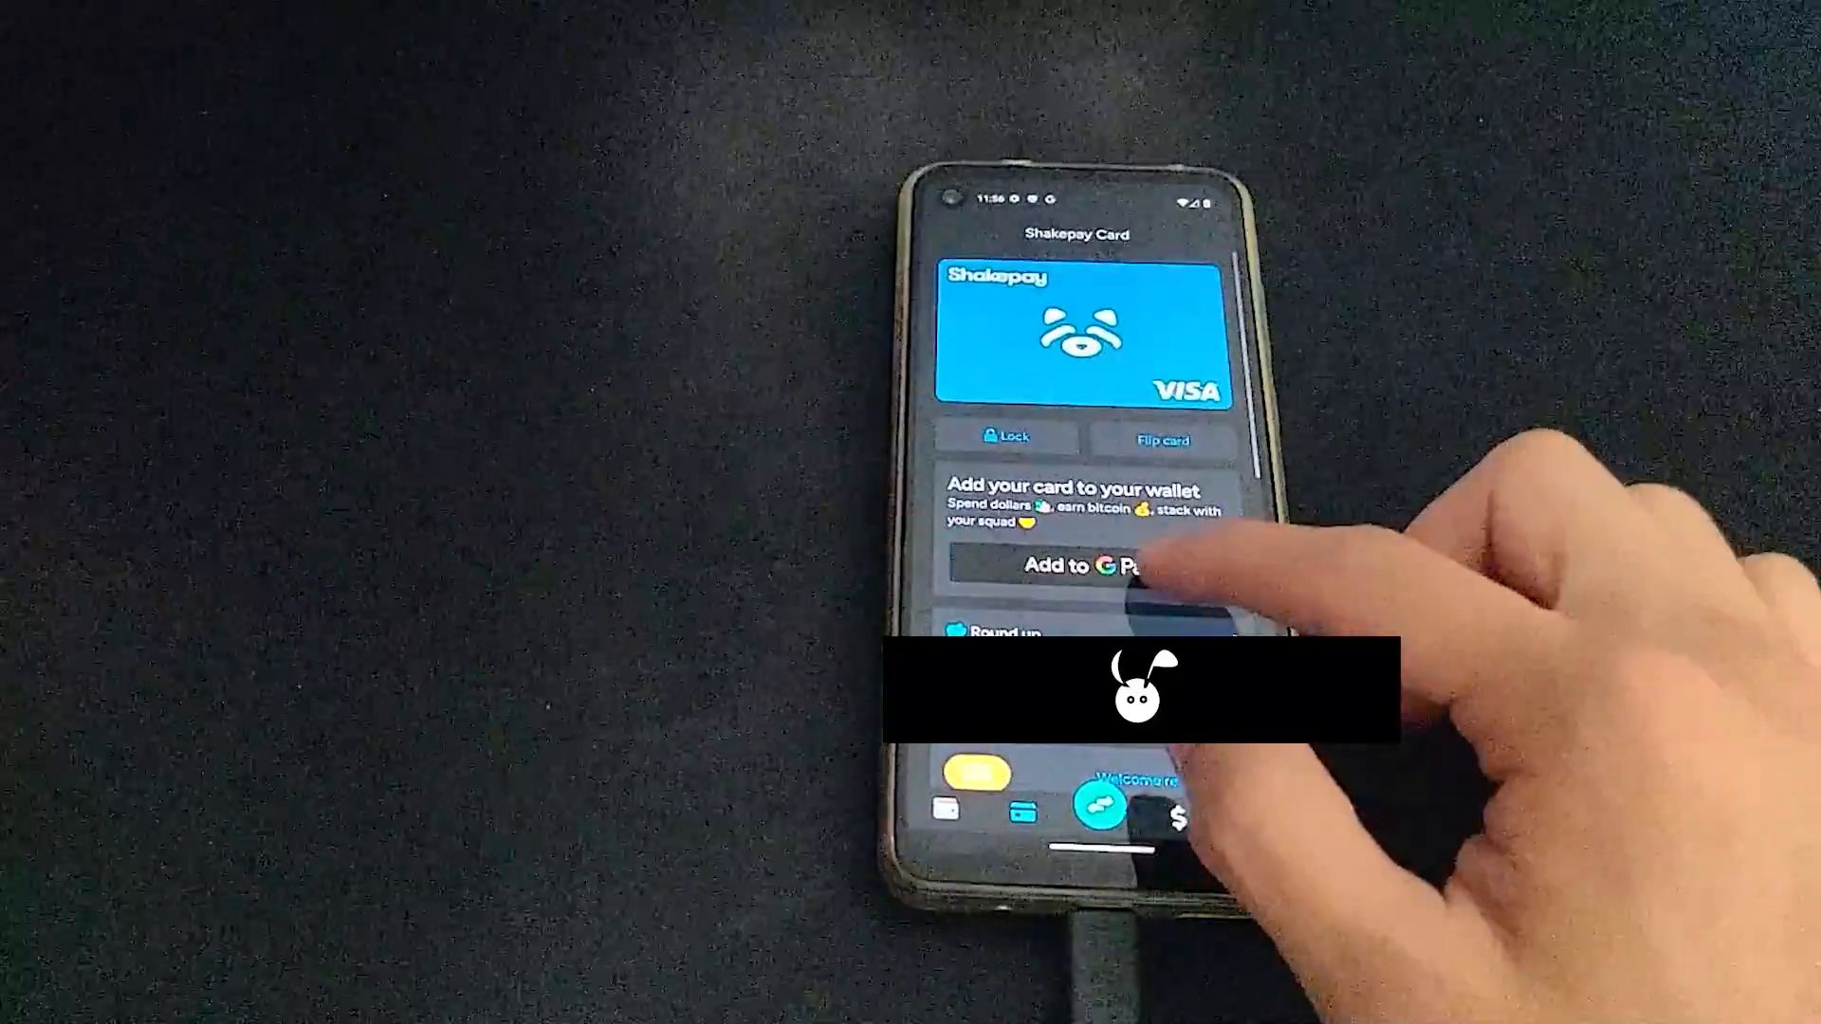
# - Add the Shakepay card to Google Wallet and accept the issuer's terms
pyautogui.click(1098, 592)
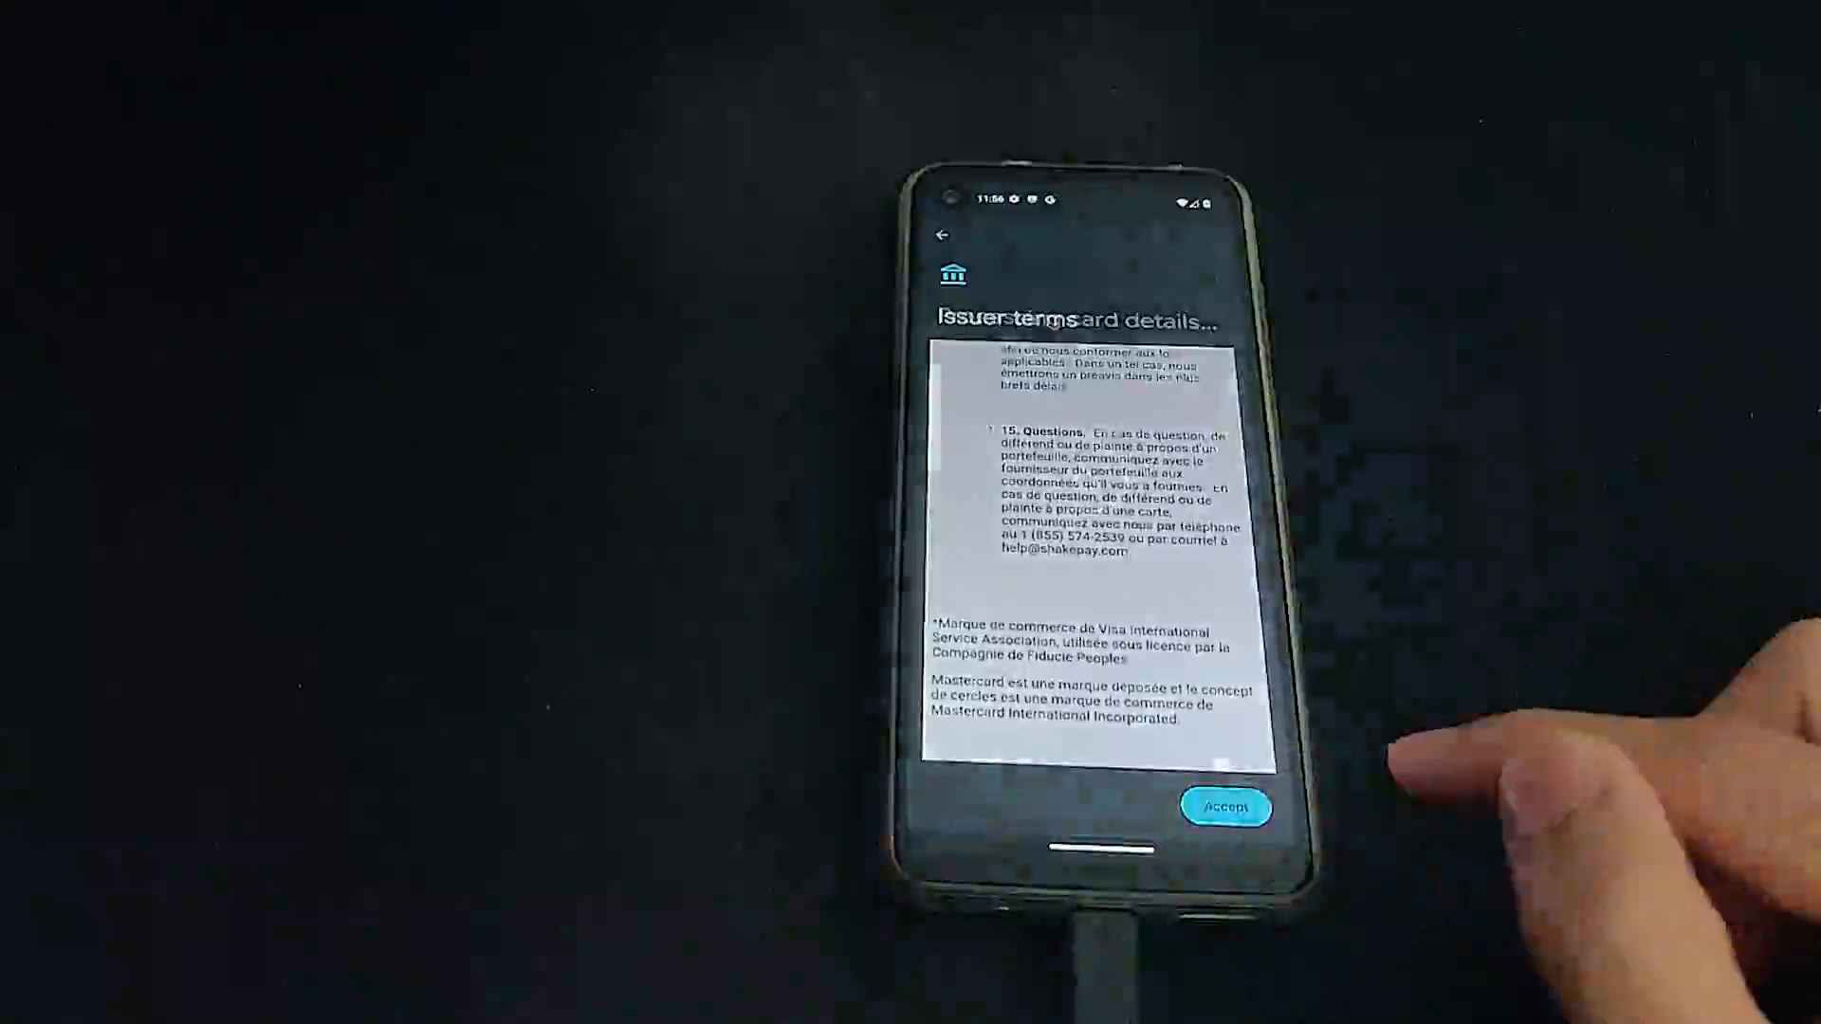
pyautogui.click(1229, 808)
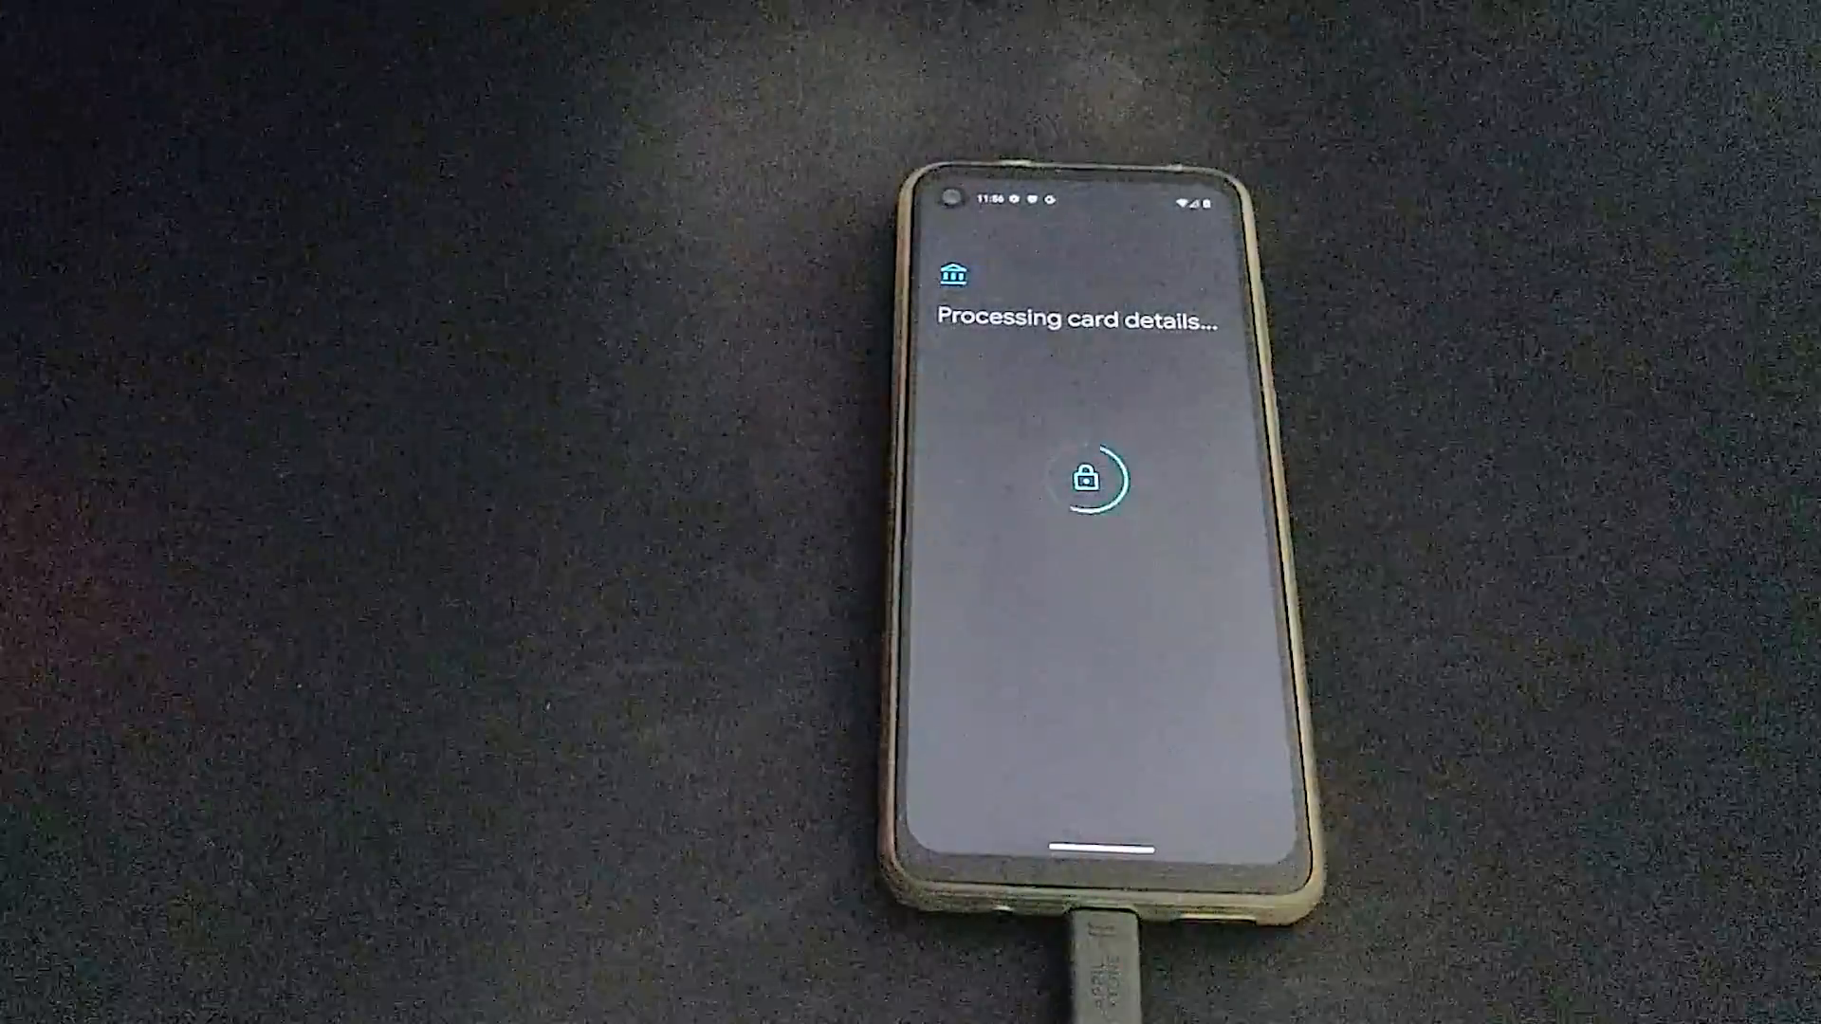